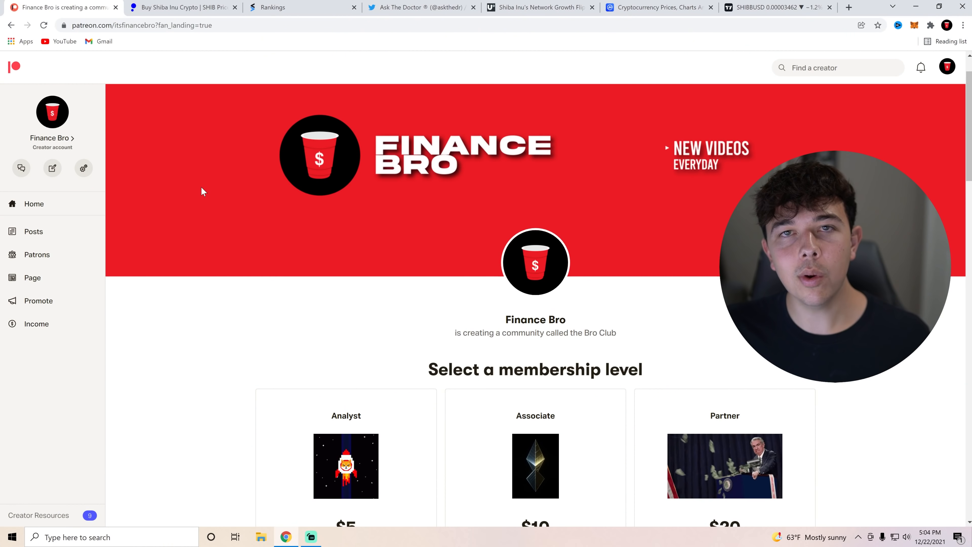
- Scroll down through the StockTwits Most Active rankings list
scroll("down", 3)
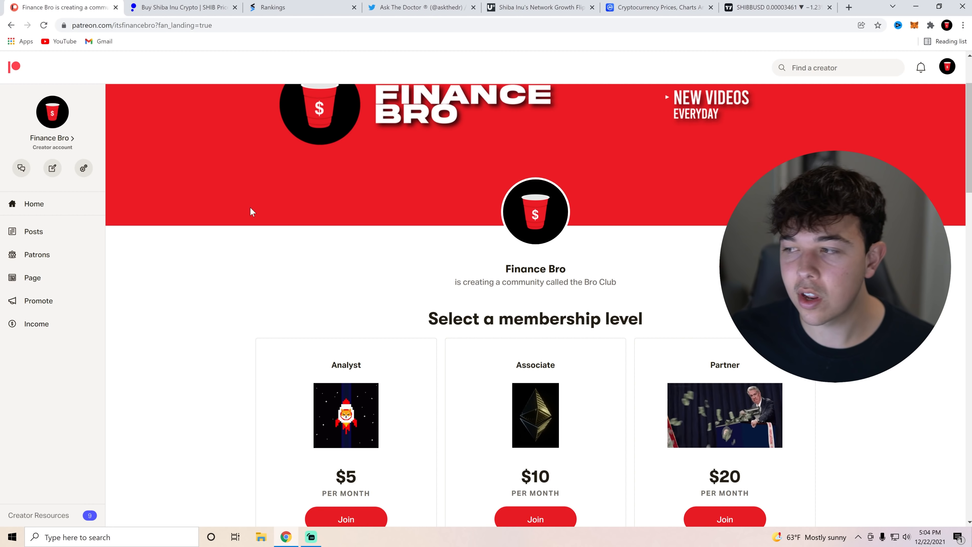
scroll("down", 3)
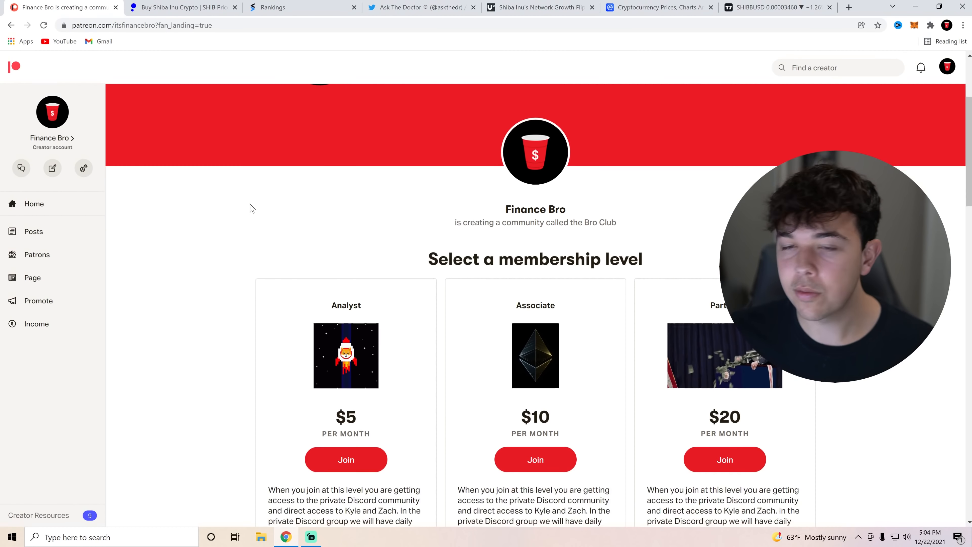
scroll("down", 3)
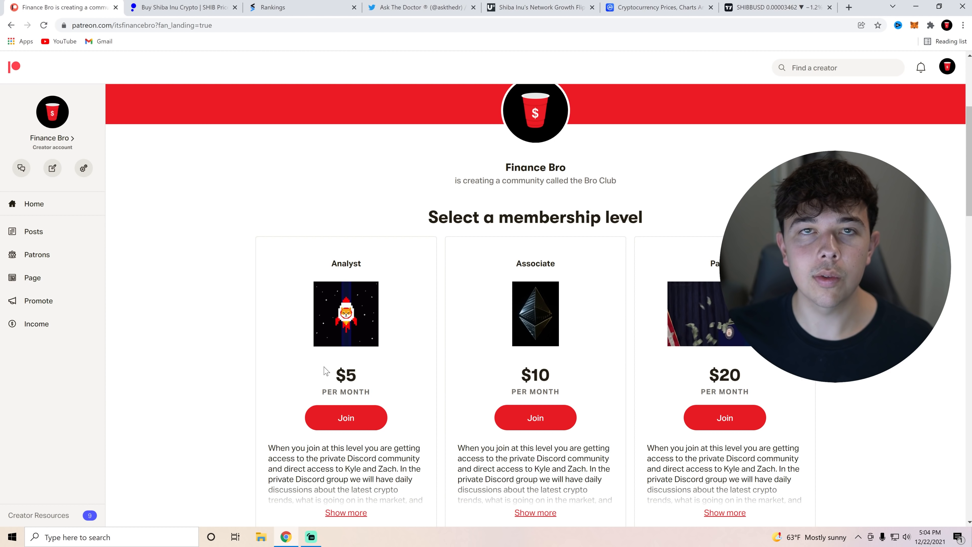
double_click(541, 375)
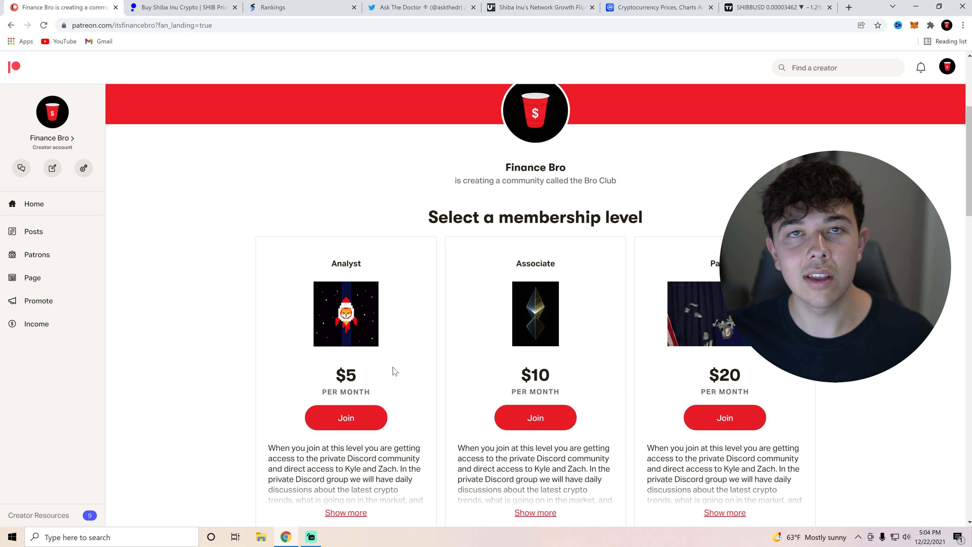
scroll("down", 3)
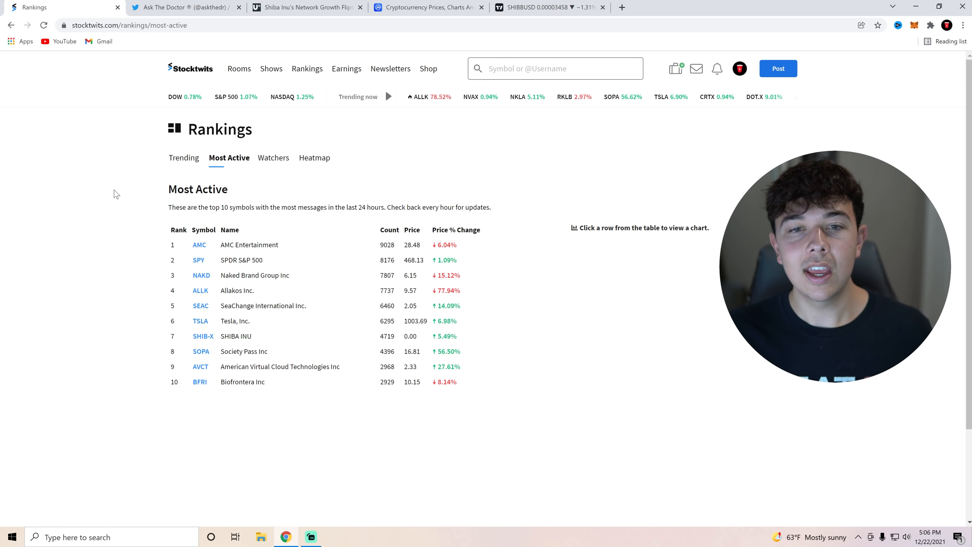
mouse_move(115, 3)
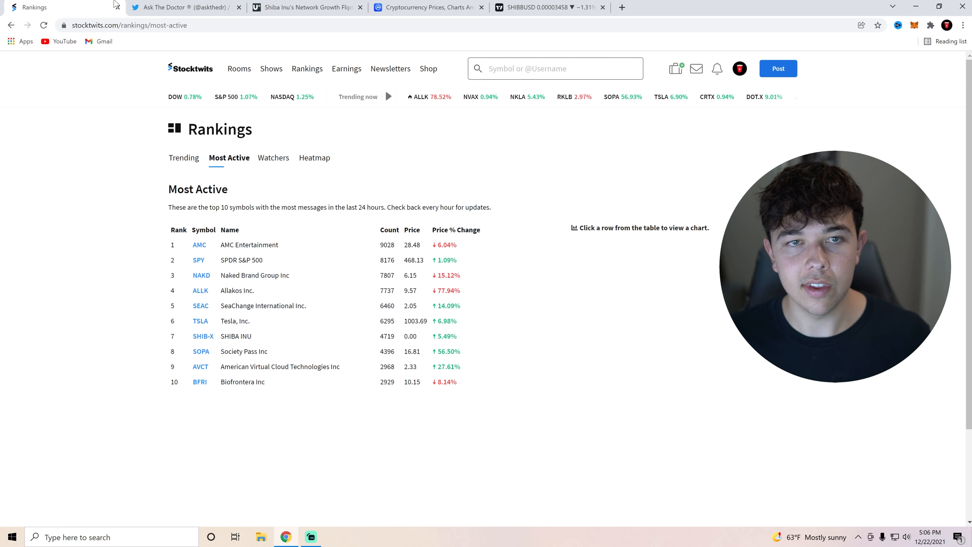
- Close the StockTwits Rankings tab and switch to the next browser tab
left_click(185, 6)
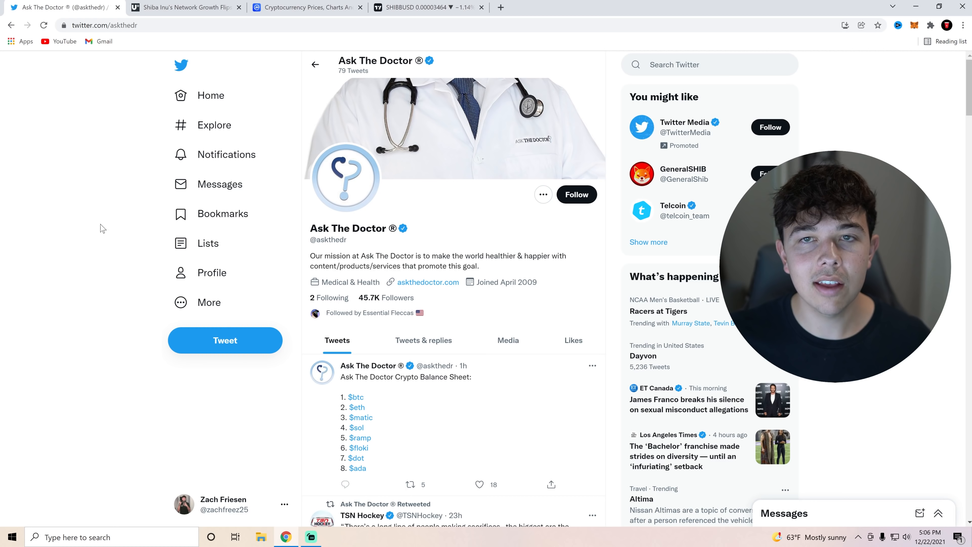
left_click(500, 7)
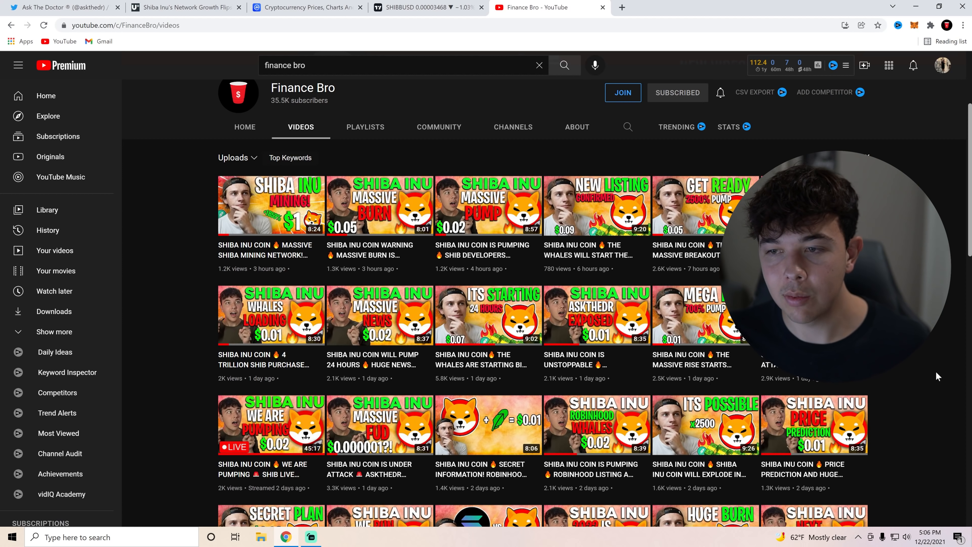
left_click(58, 6)
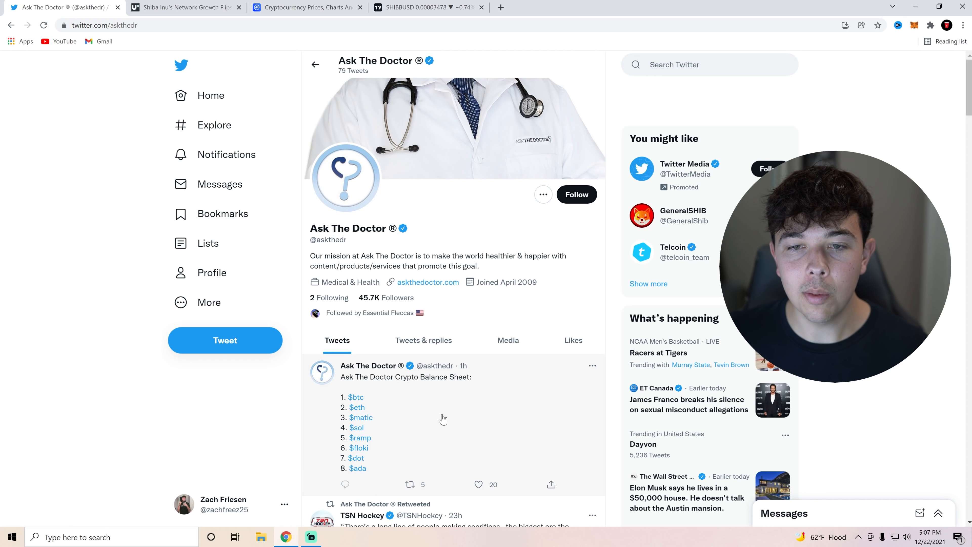
mouse_move(212, 396)
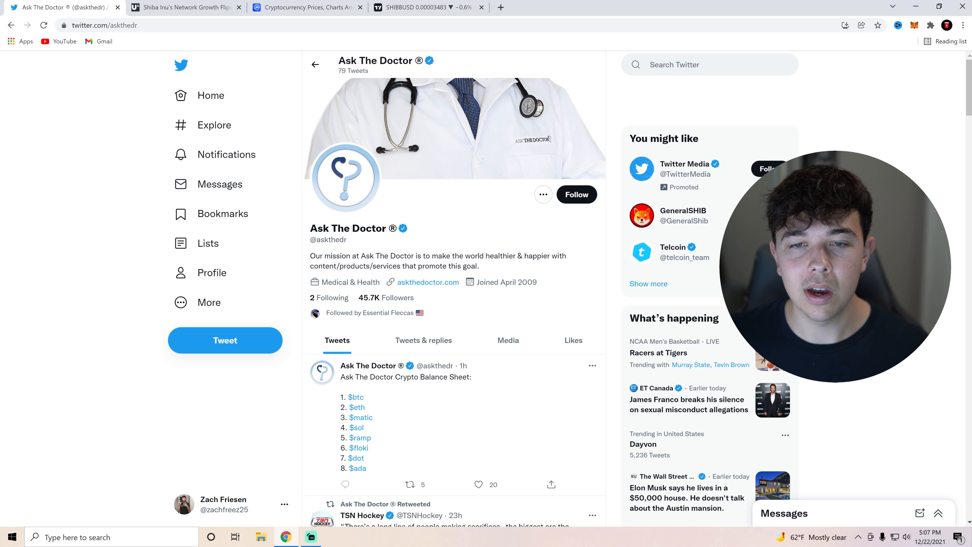
scroll("down", 3)
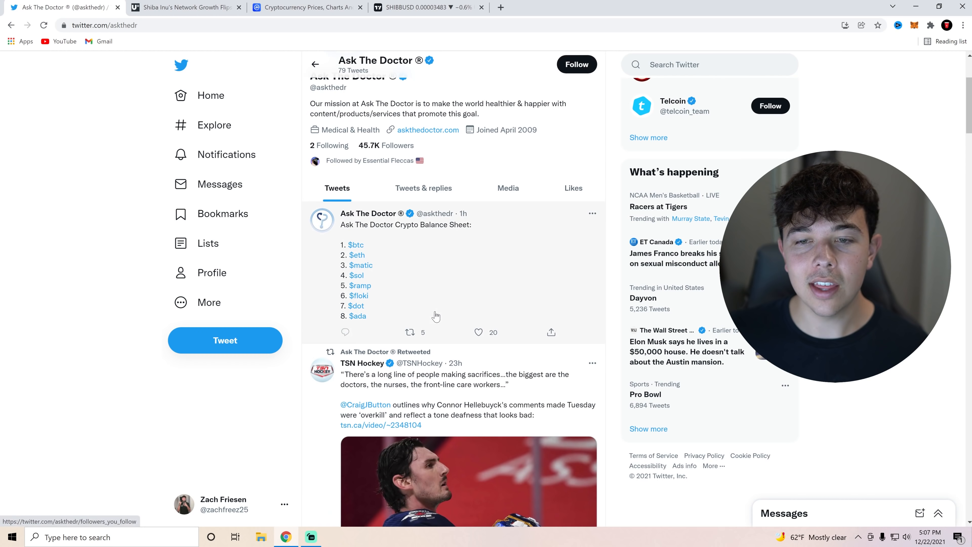
mouse_move(547, 257)
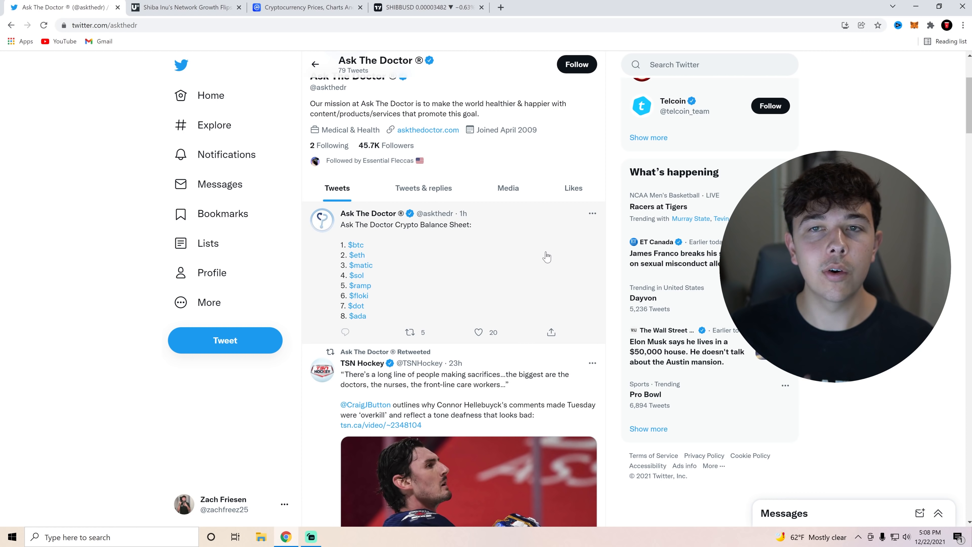
scroll("up", 3)
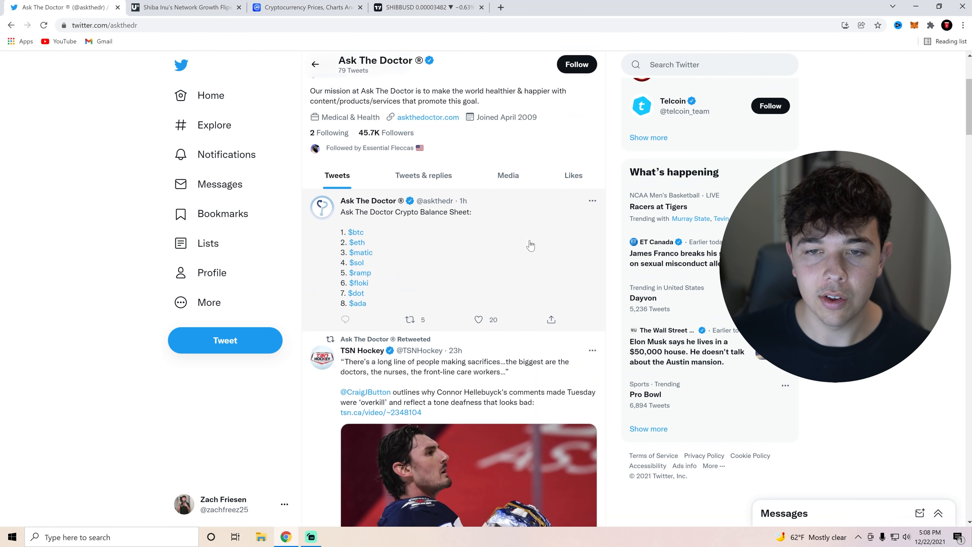
scroll("down", 3)
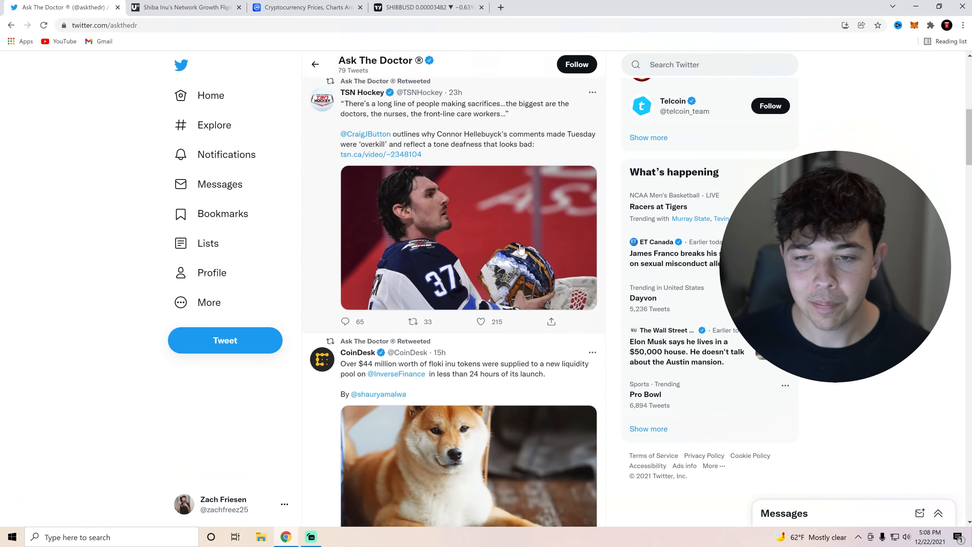
scroll("down", 3)
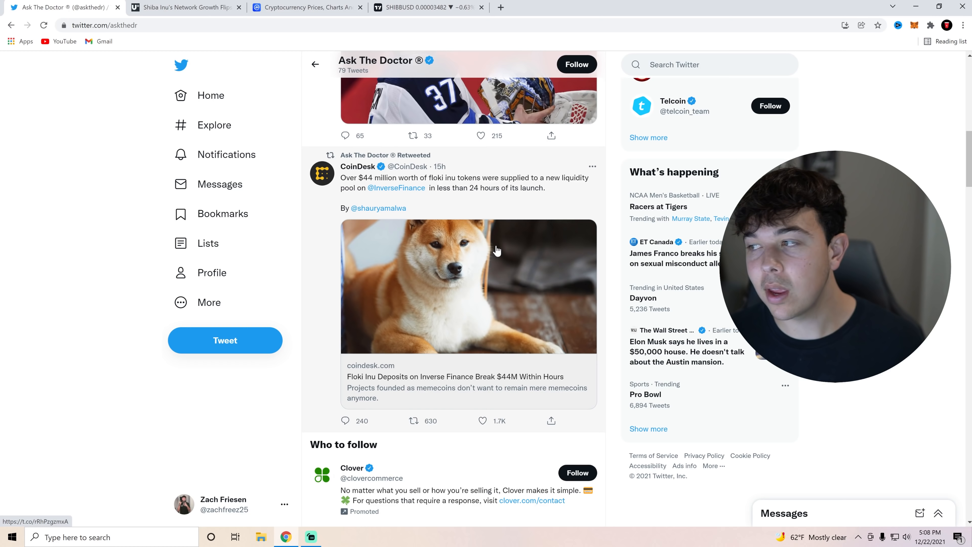
mouse_move(501, 249)
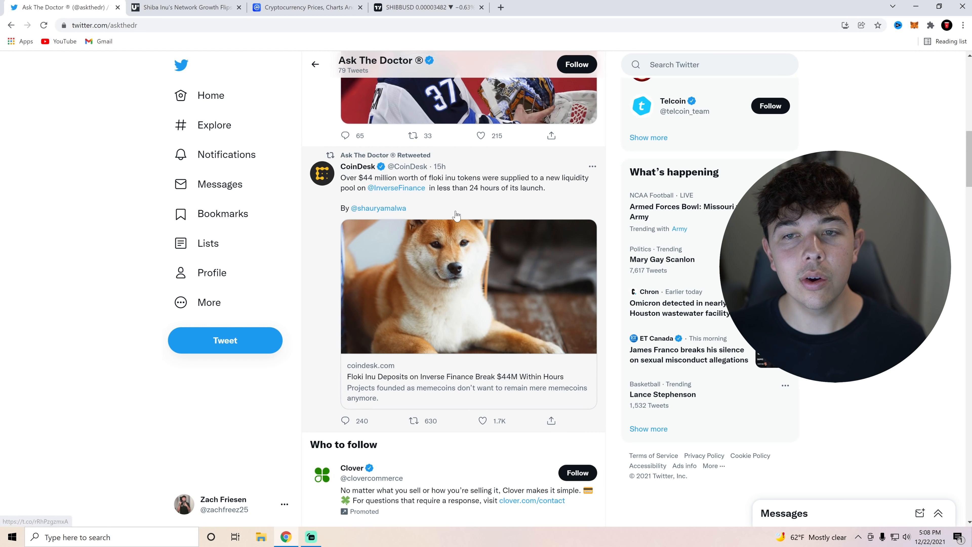
mouse_move(444, 197)
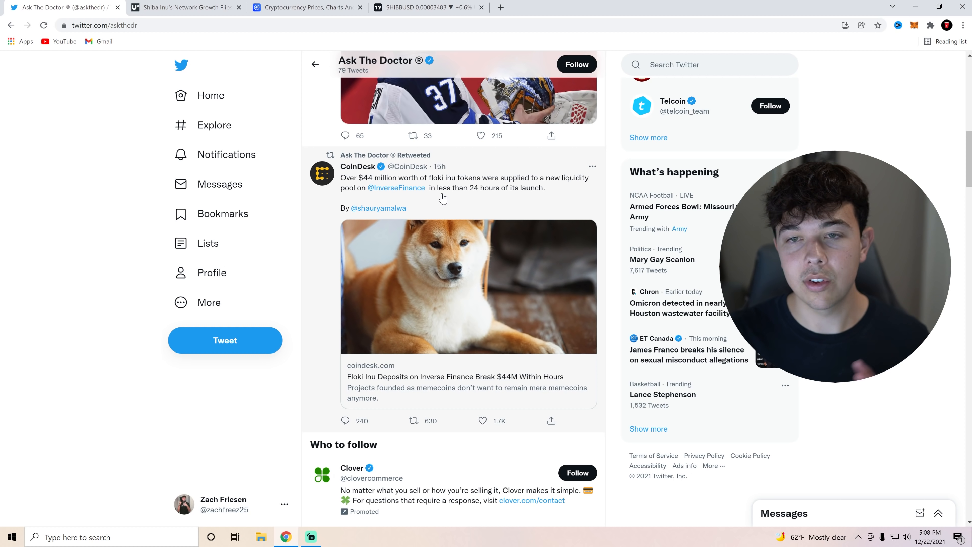
mouse_move(437, 234)
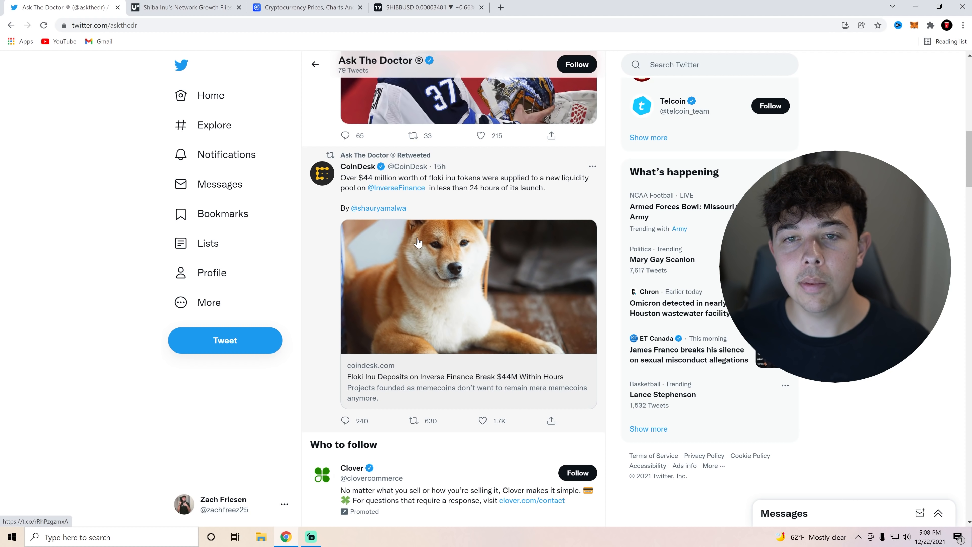
scroll("up", 3)
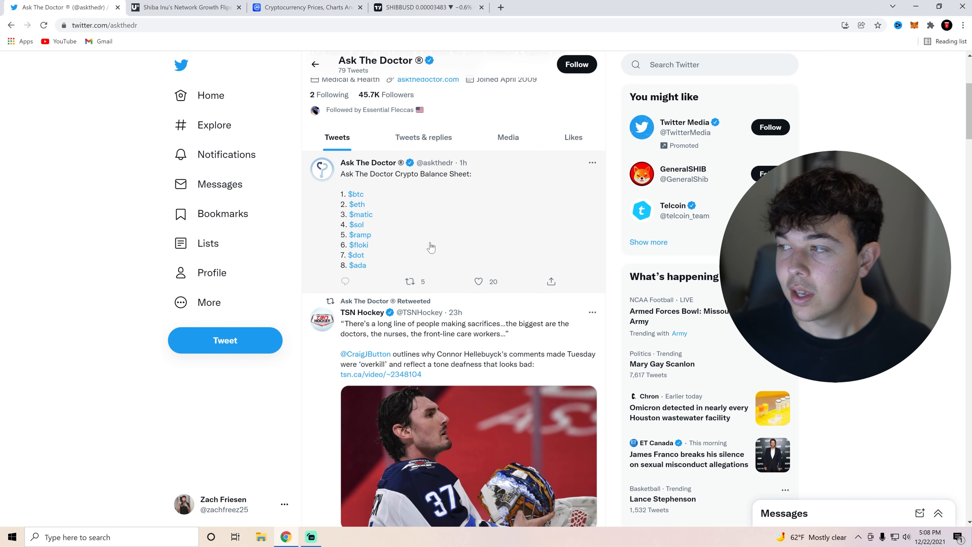
mouse_move(407, 233)
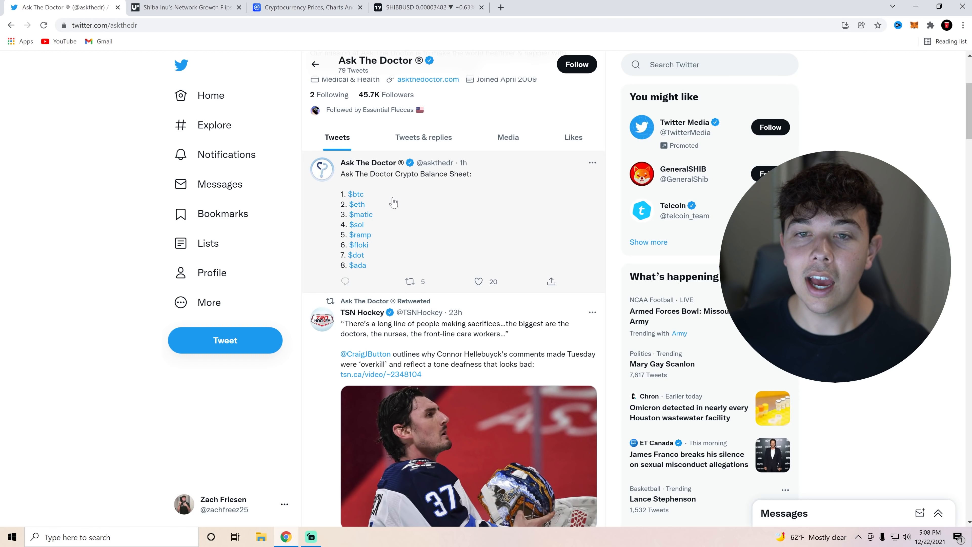
mouse_move(360, 214)
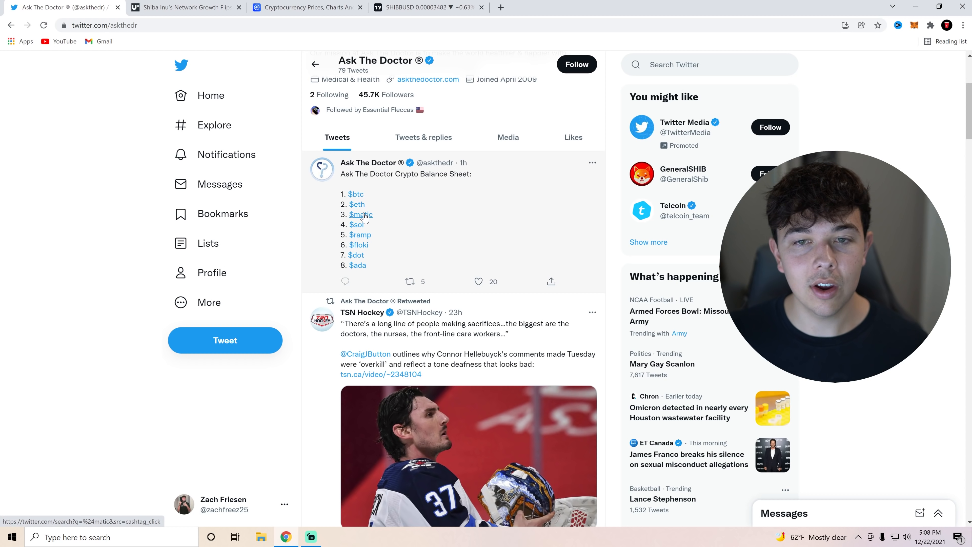
mouse_move(367, 262)
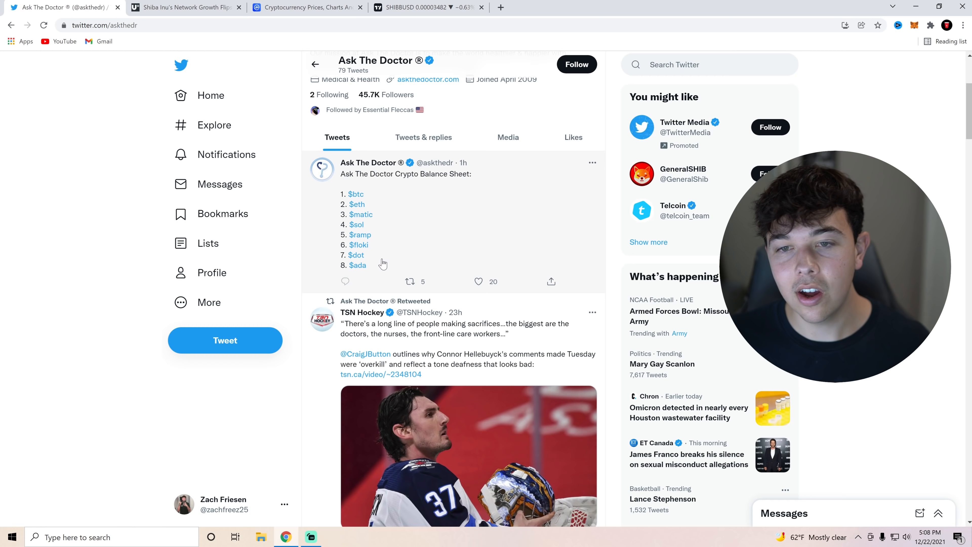
mouse_move(531, 256)
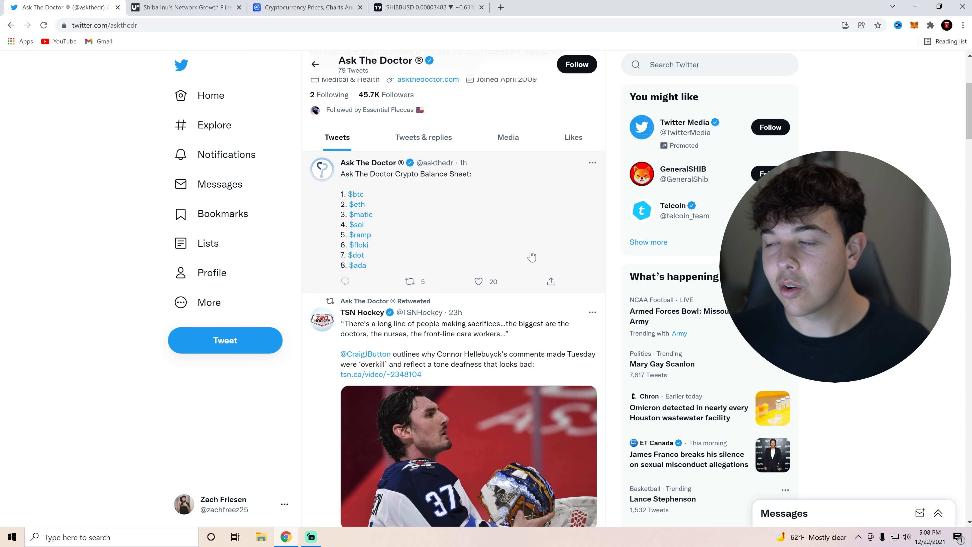
mouse_move(527, 247)
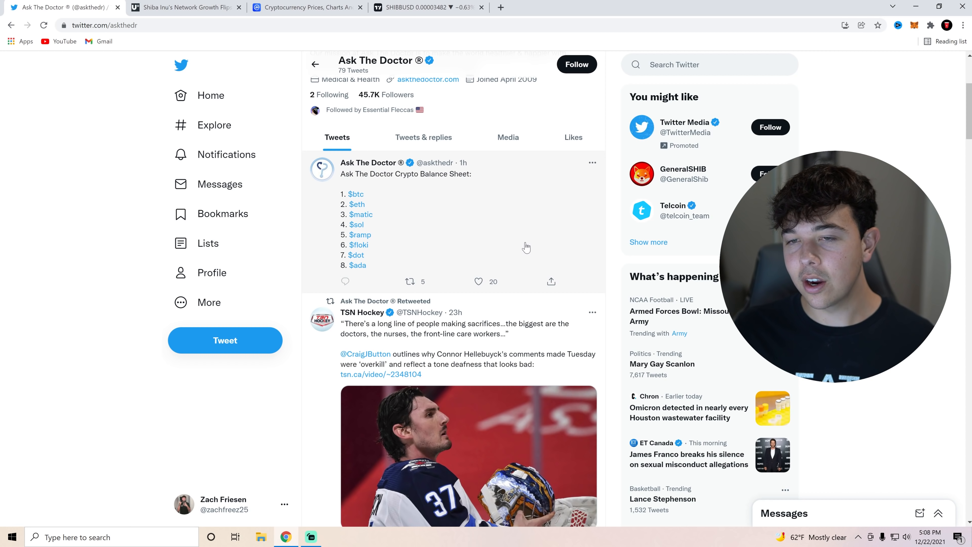
scroll("down", 3)
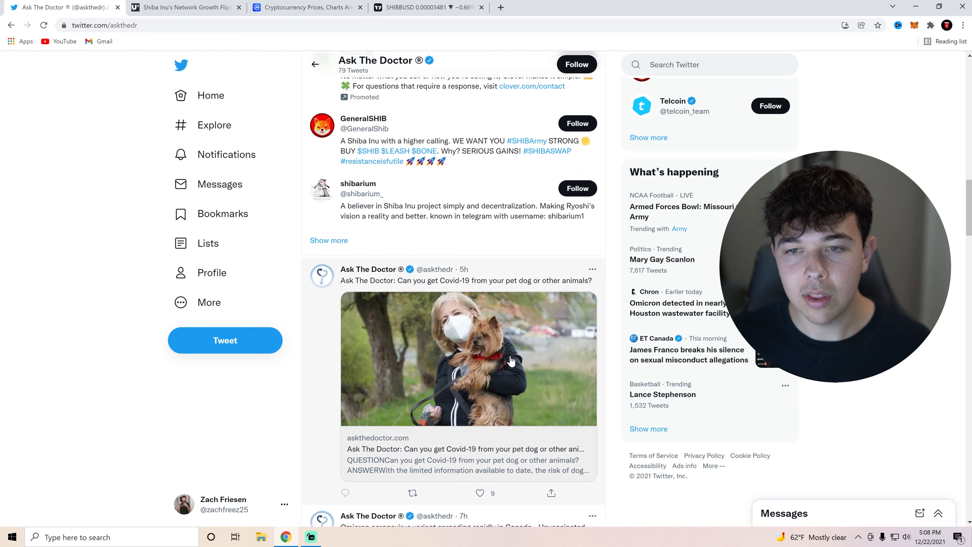
scroll("up", 3)
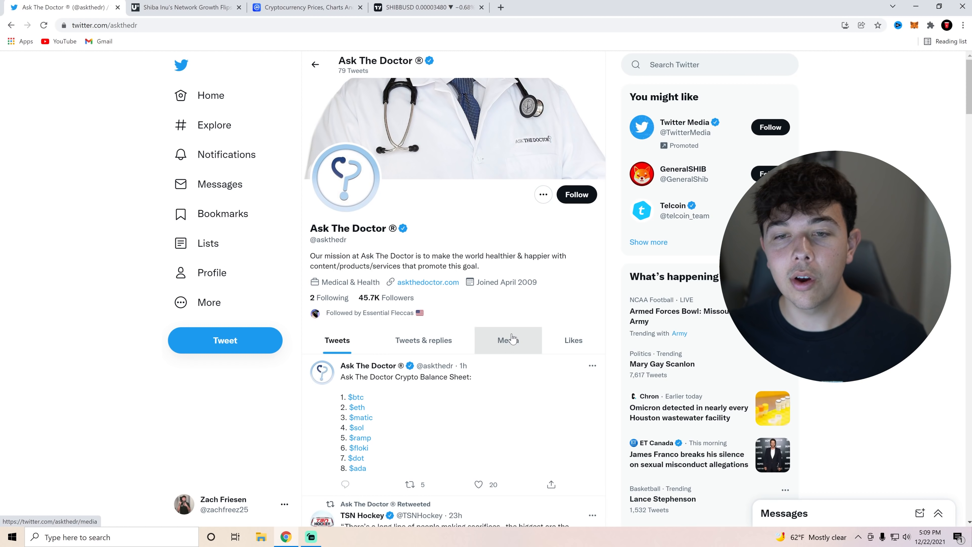
scroll("down", 3)
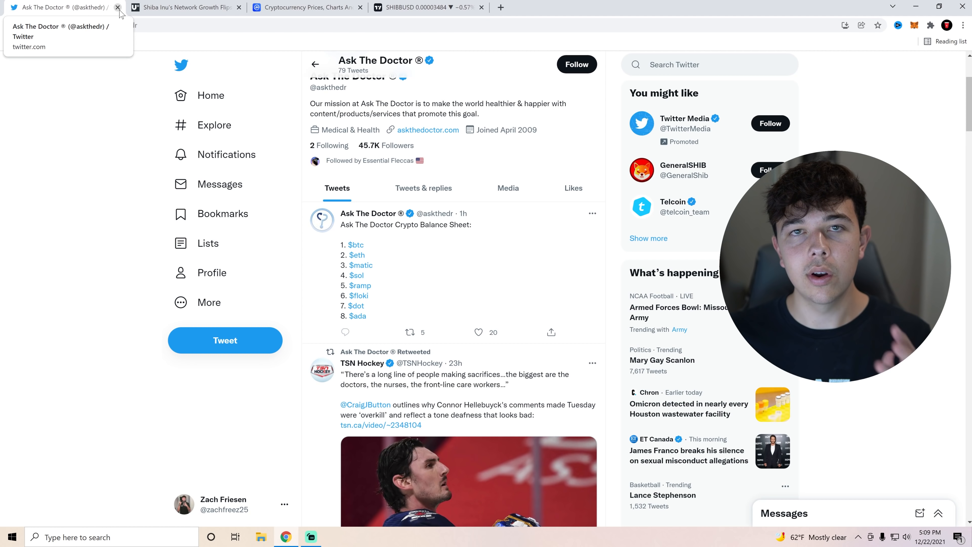
- Close the Twitter profile tab and read through the U.Today SHIB network growth article
left_click(117, 6)
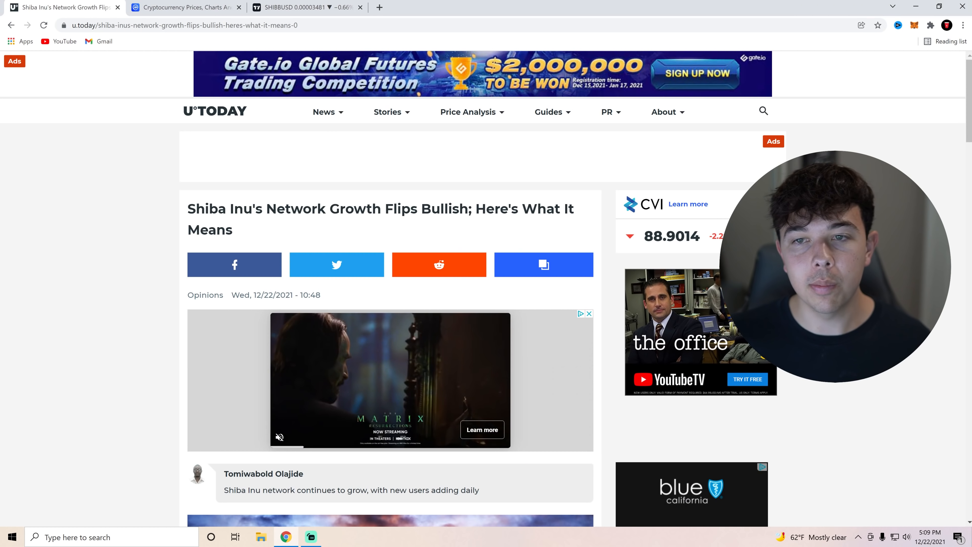
scroll("down", 3)
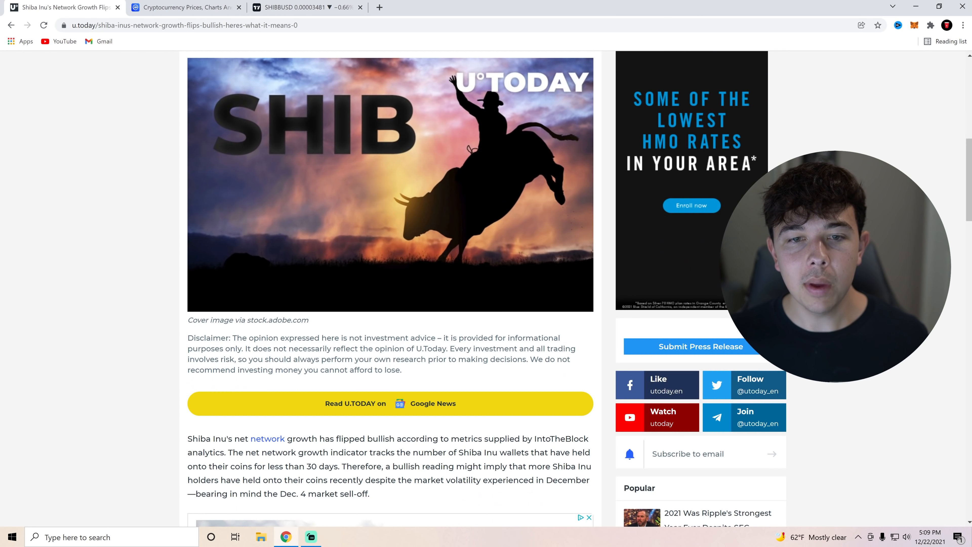
scroll("down", 3)
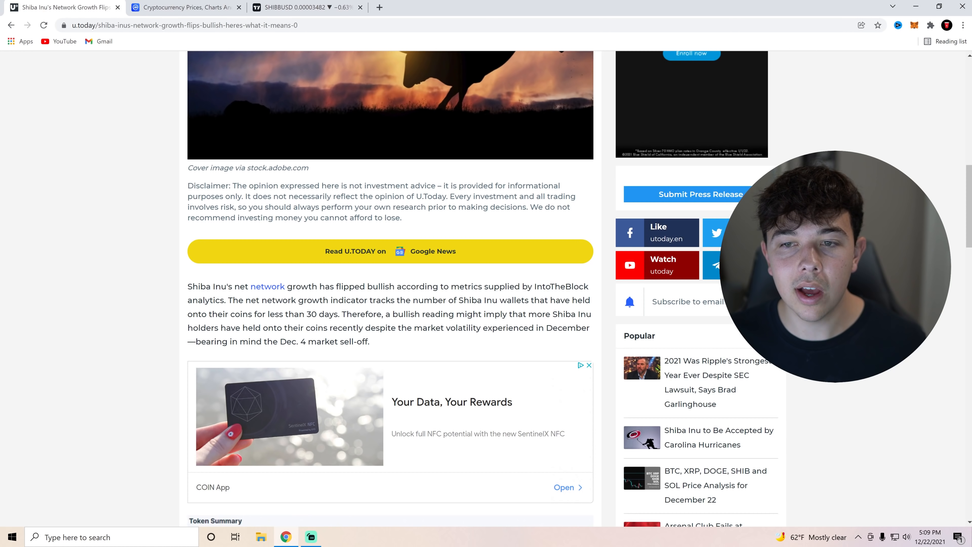
mouse_move(246, 340)
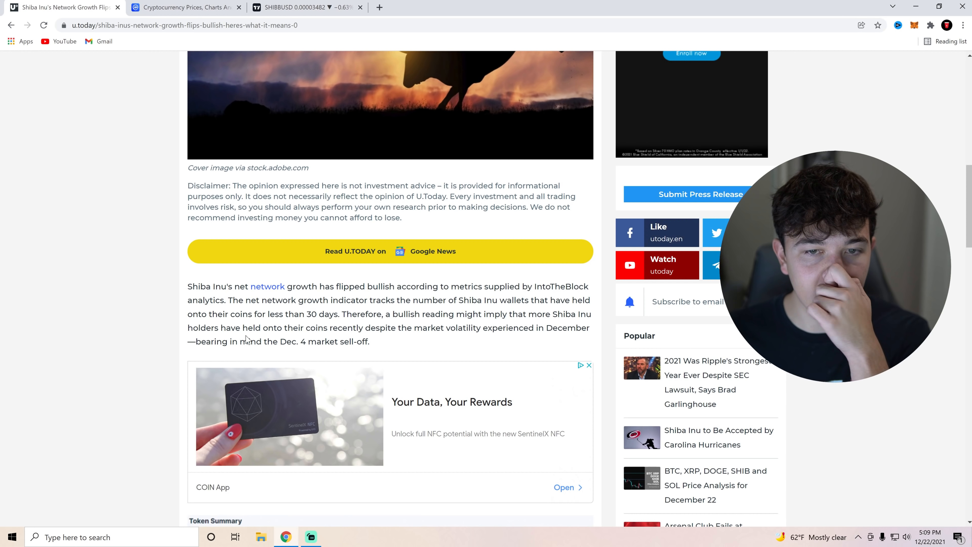
mouse_move(444, 339)
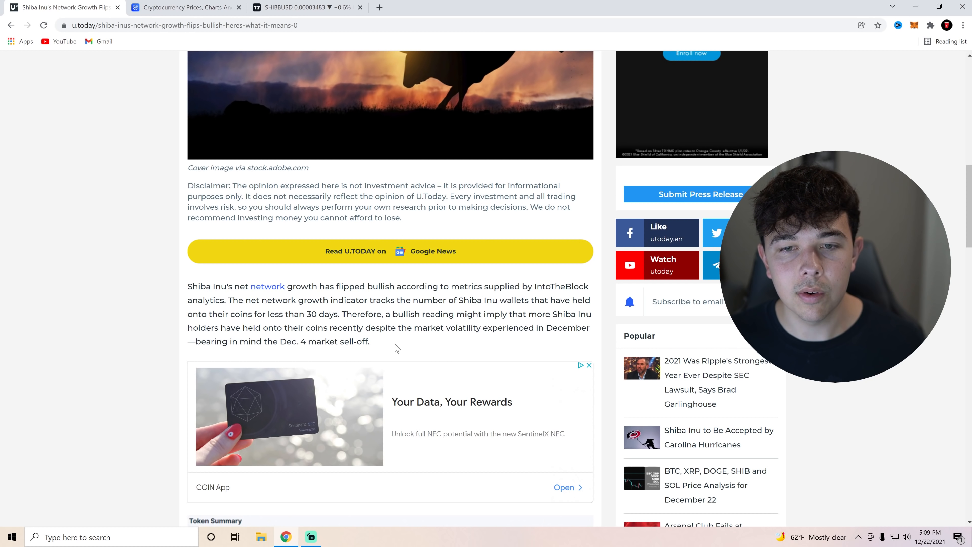
scroll("down", 3)
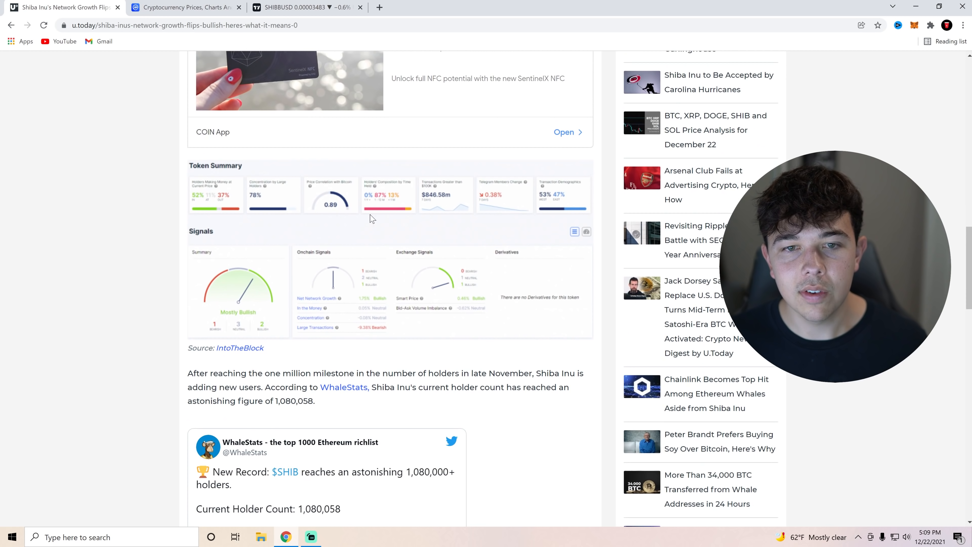
mouse_move(385, 295)
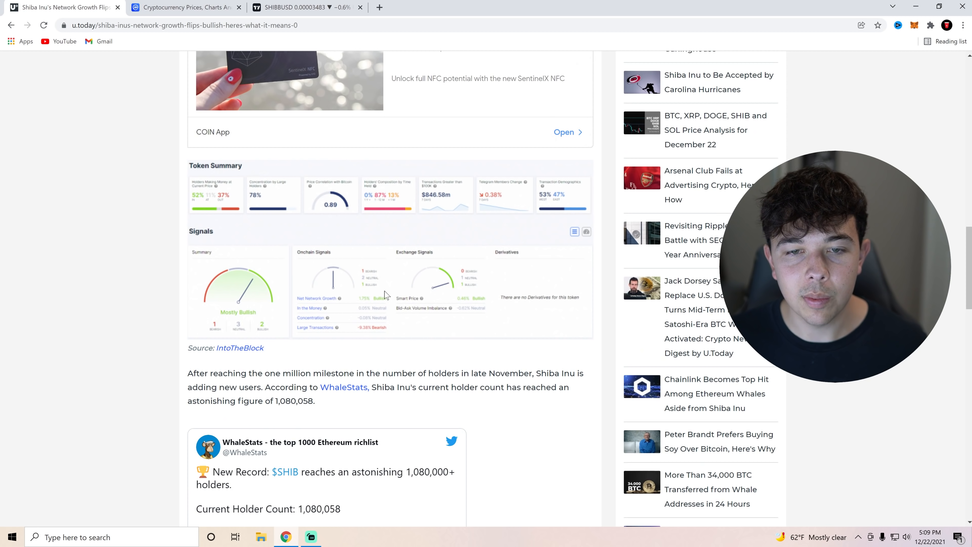
scroll("down", 3)
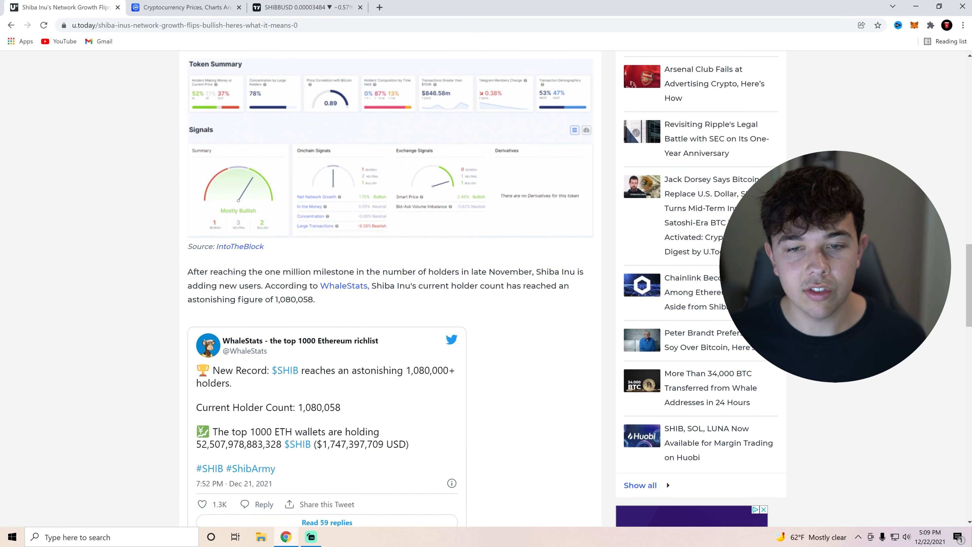
scroll("up", 3)
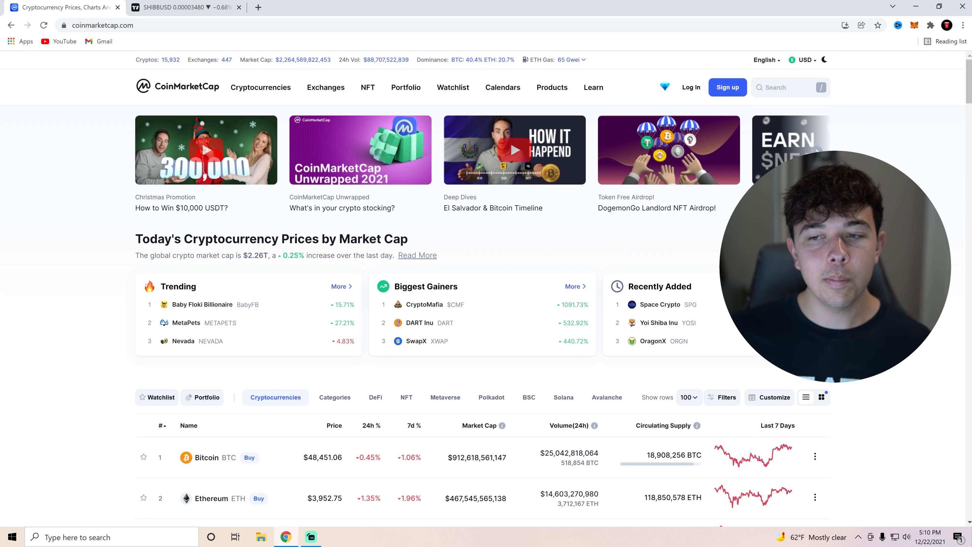
- Scroll the CoinMarketCap rankings down to Shiba Inu at rank 13 and open its coin page
double_click(290, 255)
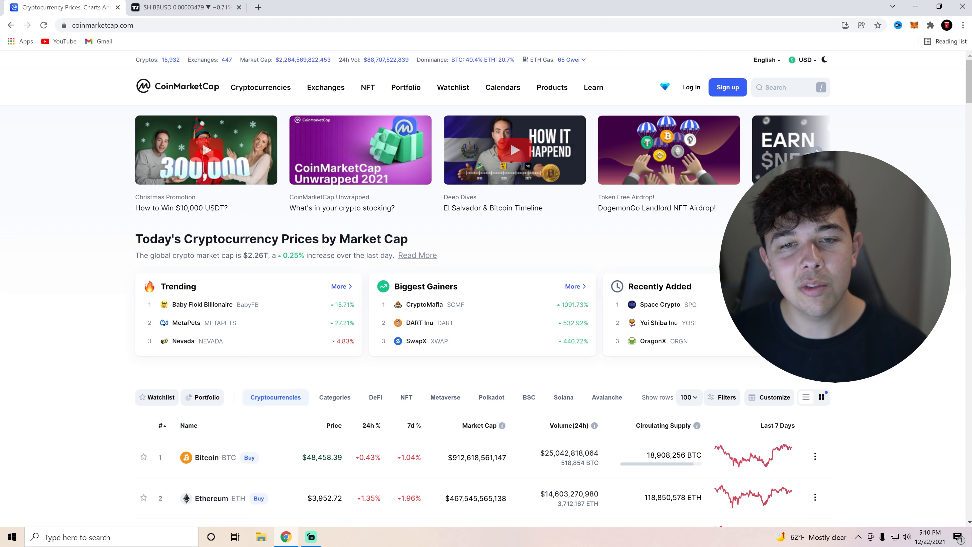
scroll("down", 3)
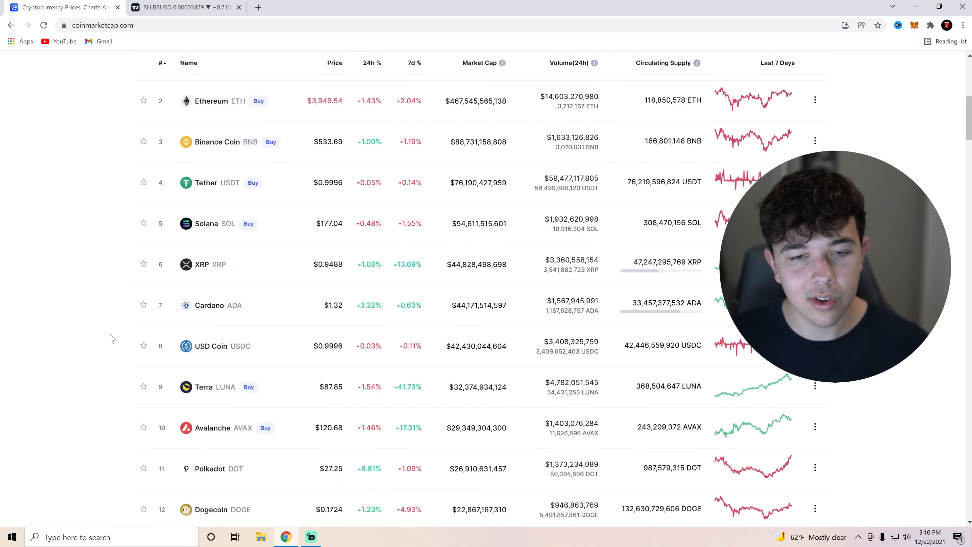
scroll("down", 3)
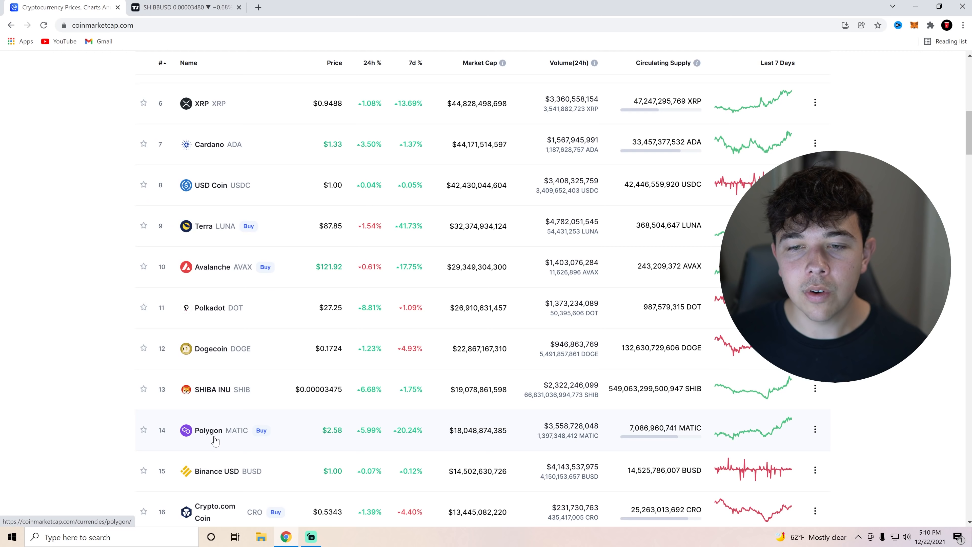
double_click(409, 431)
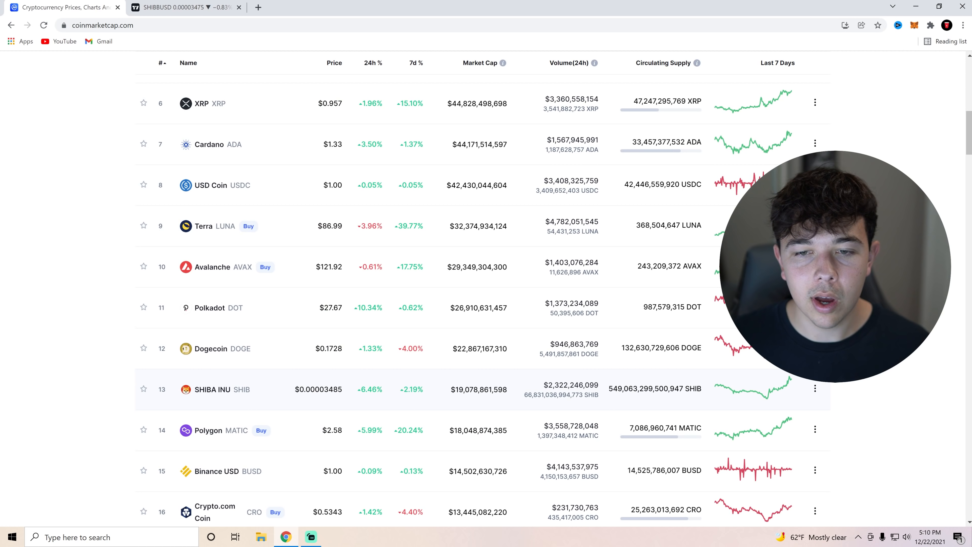
left_click(212, 389)
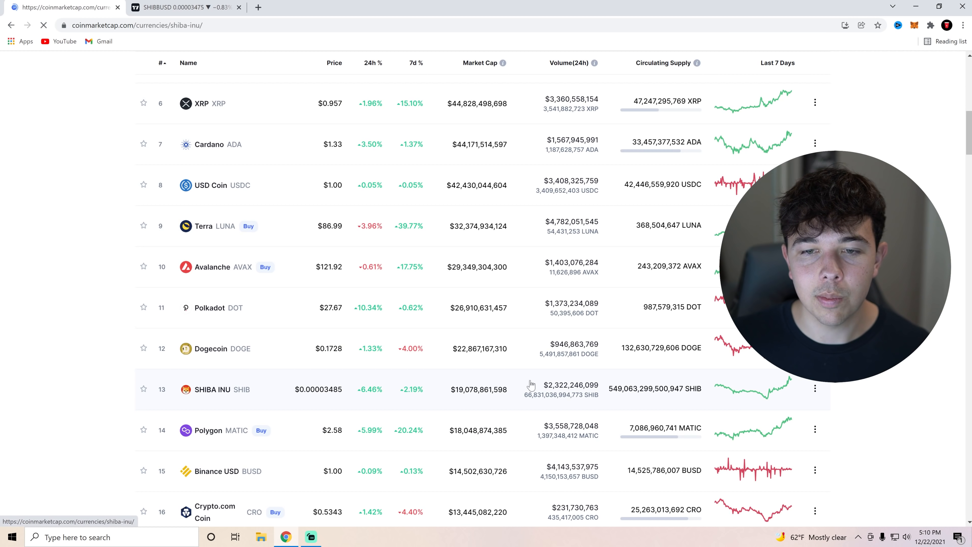
left_click(224, 389)
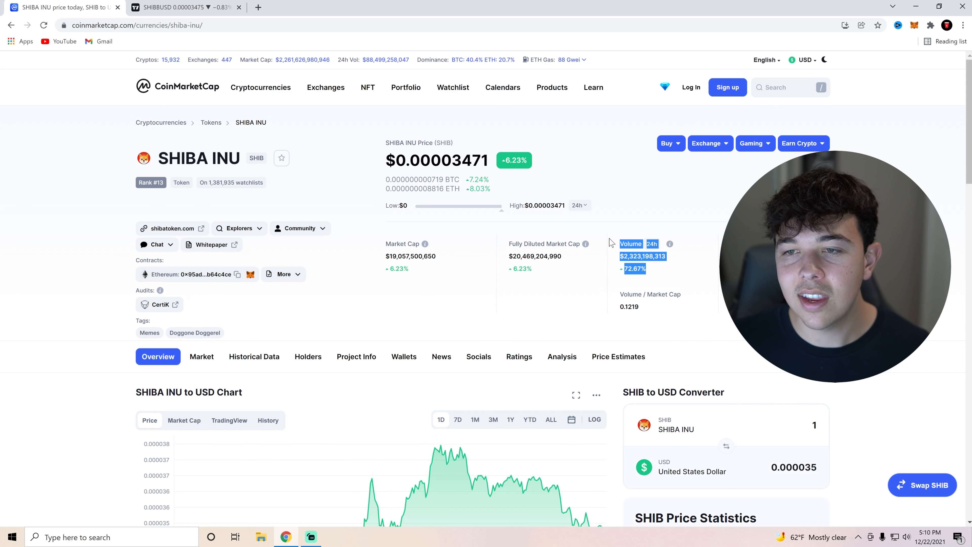
scroll("down", 3)
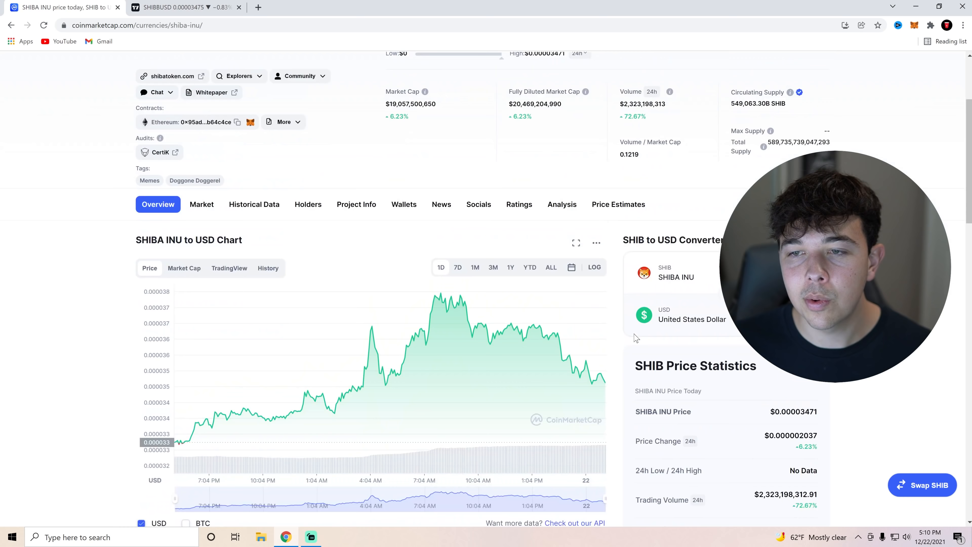
scroll("down", 3)
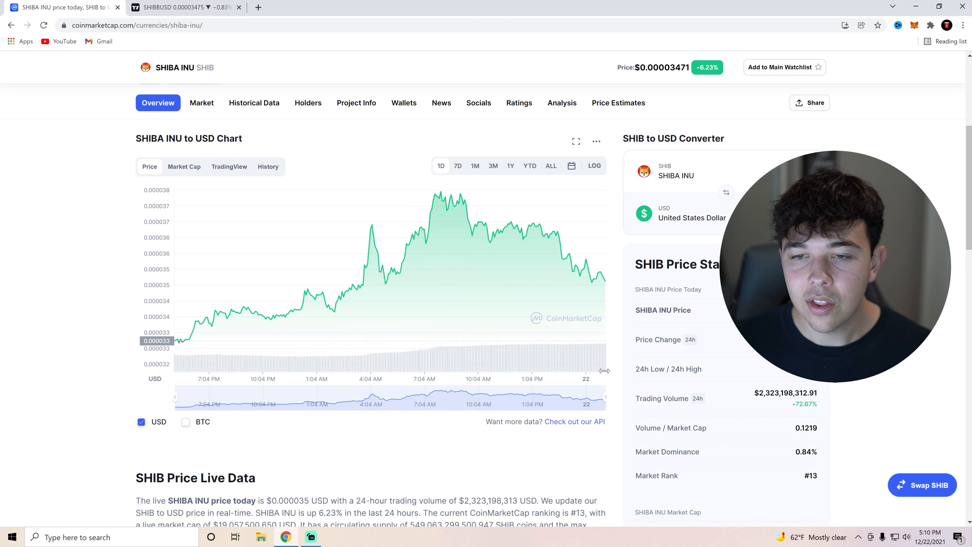
mouse_move(184, 357)
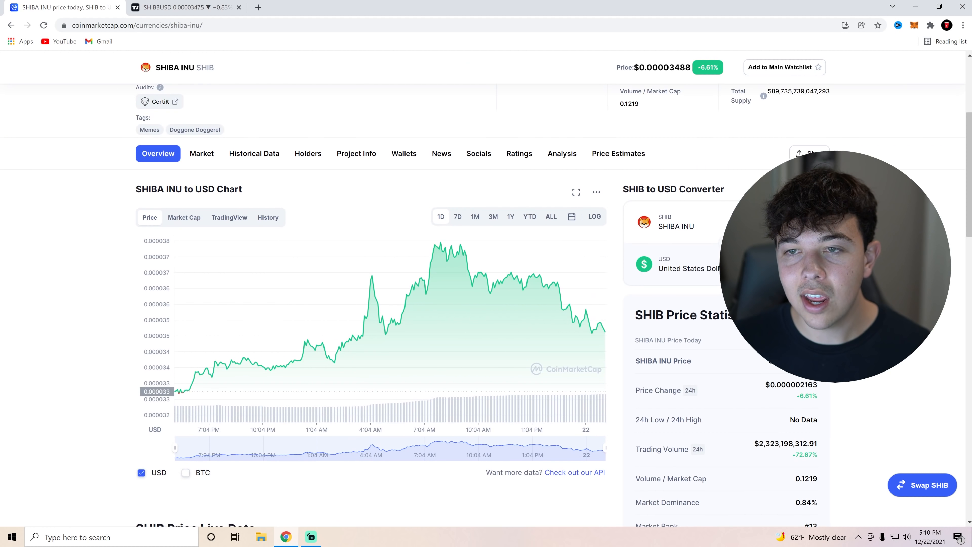
scroll("up", 3)
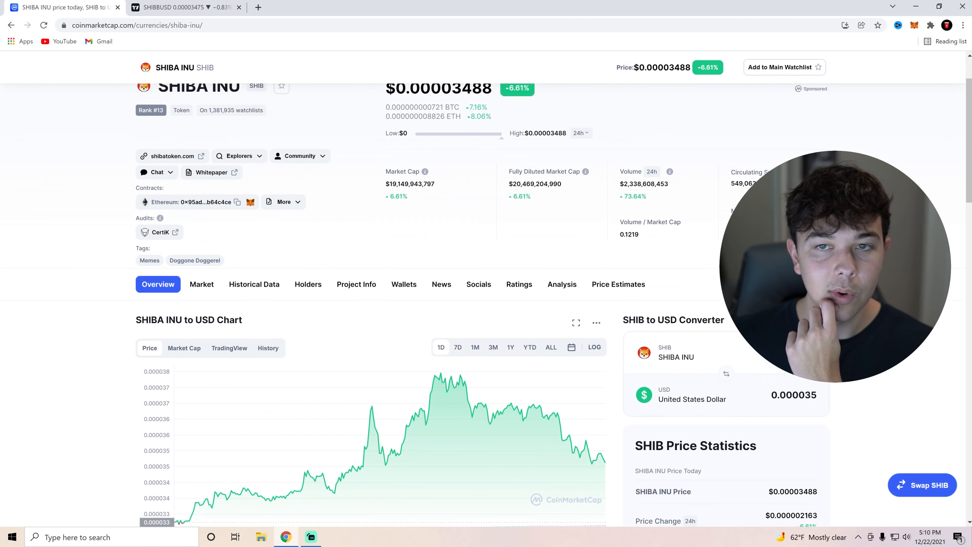
scroll("down", 3)
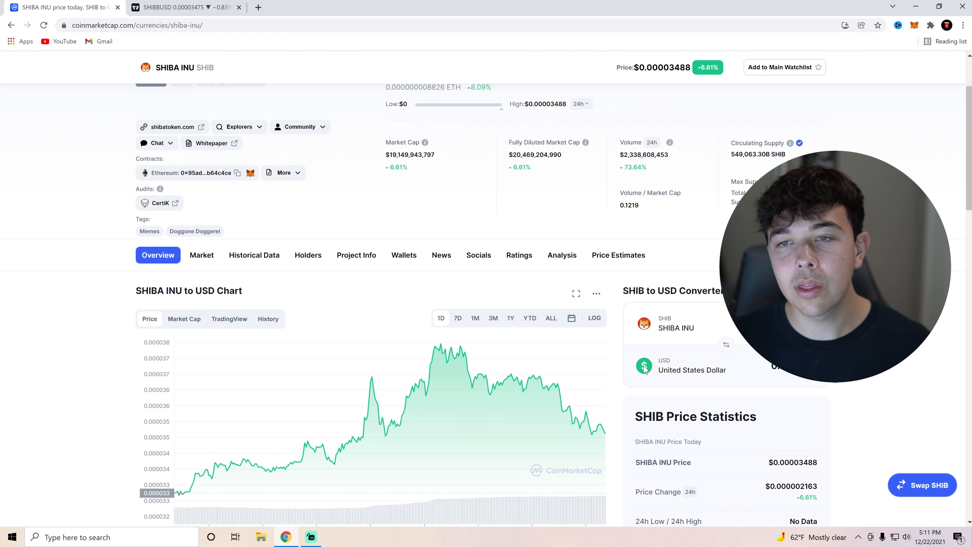
scroll("up", 3)
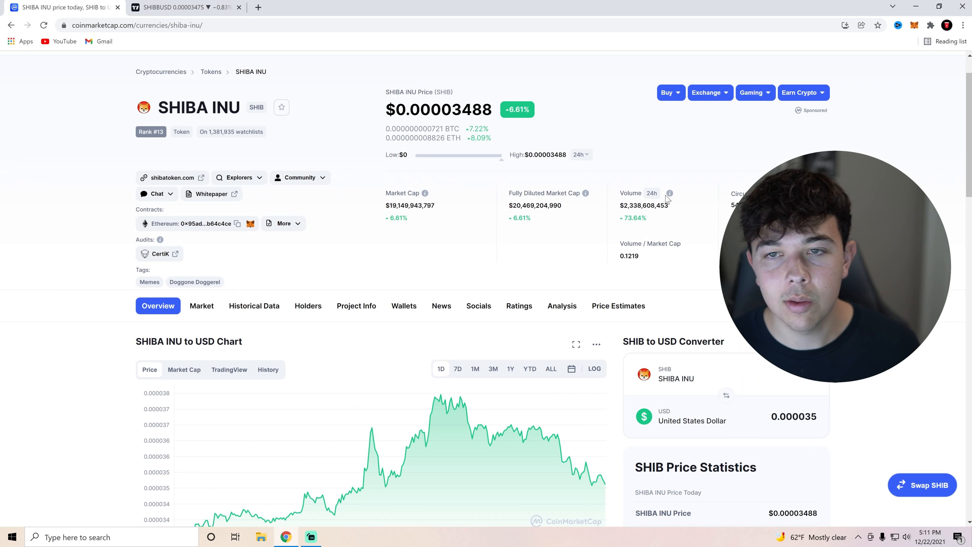
mouse_move(638, 240)
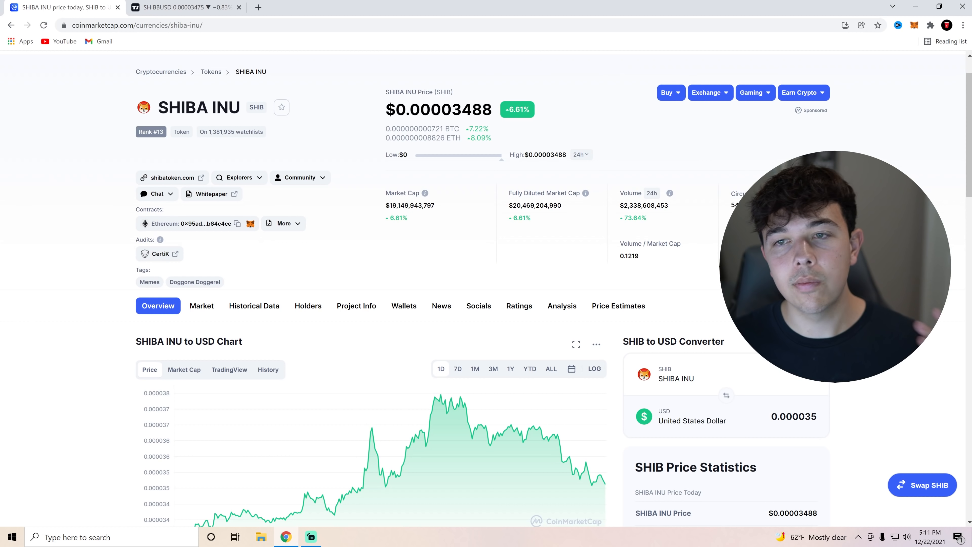
scroll("down", 3)
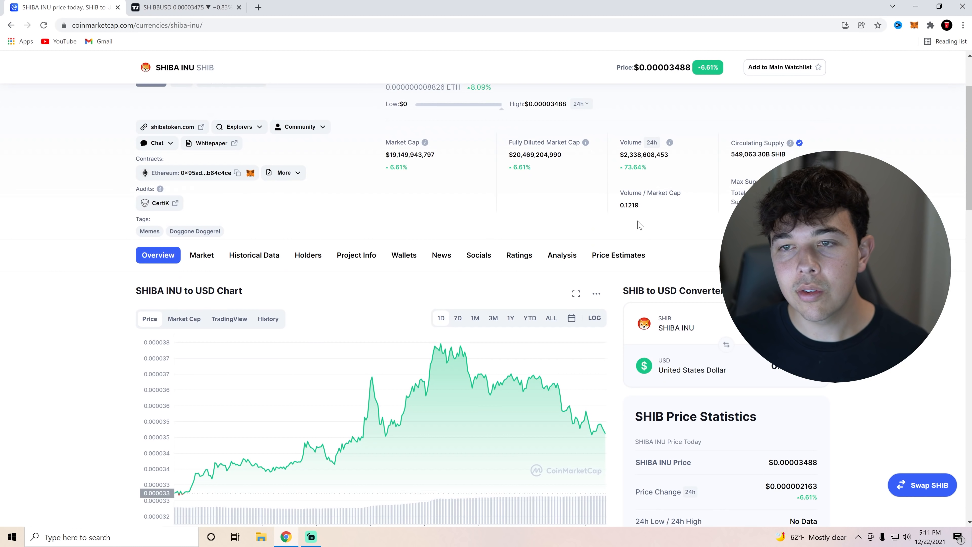
scroll("up", 3)
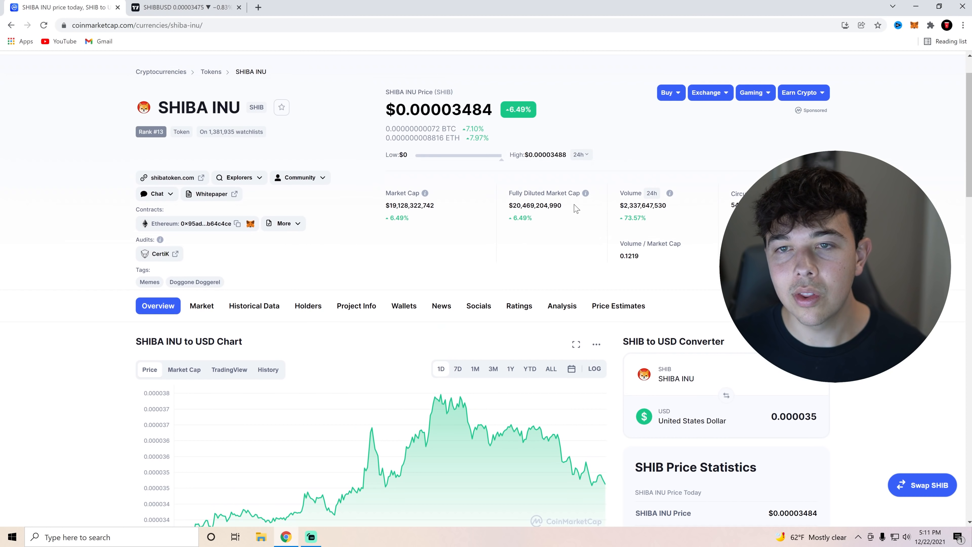
scroll("down", 3)
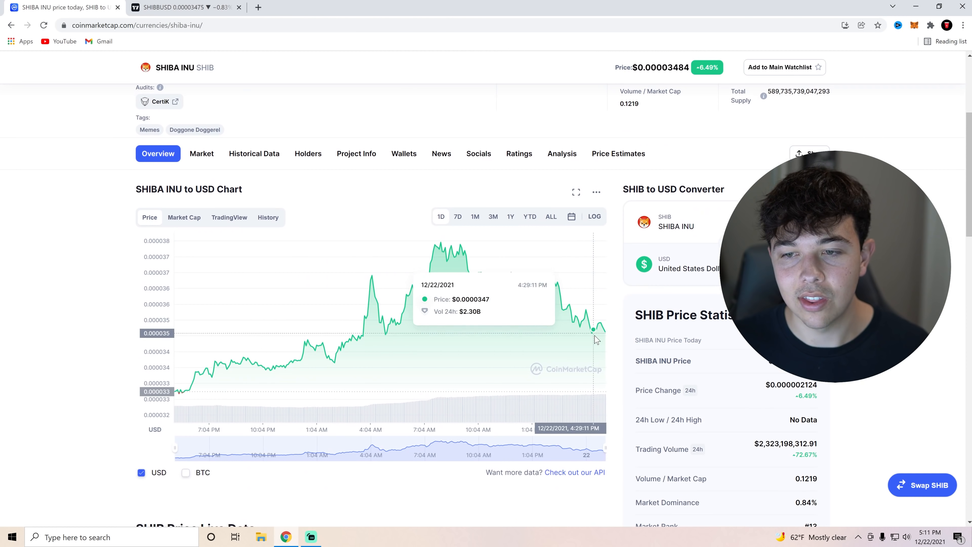
mouse_move(500, 440)
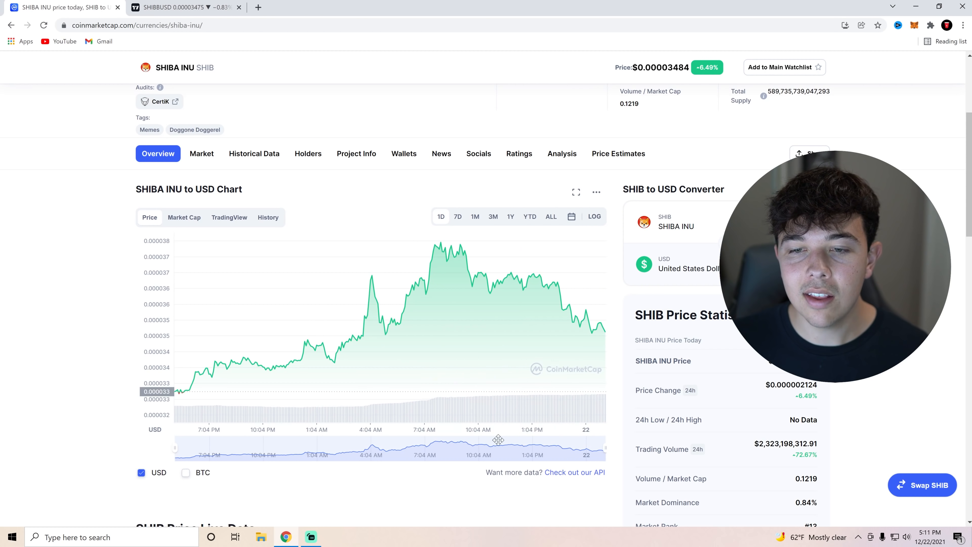
mouse_move(503, 328)
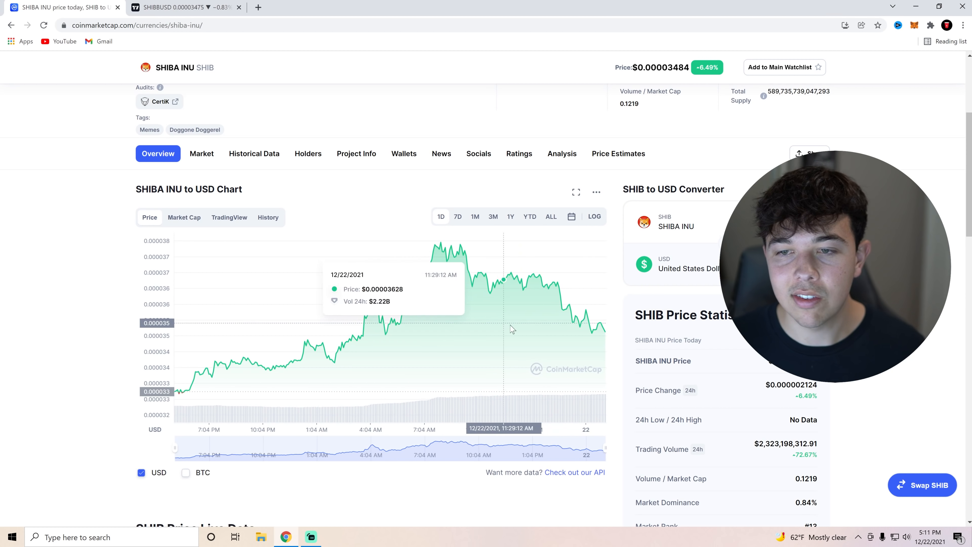
scroll("up", 3)
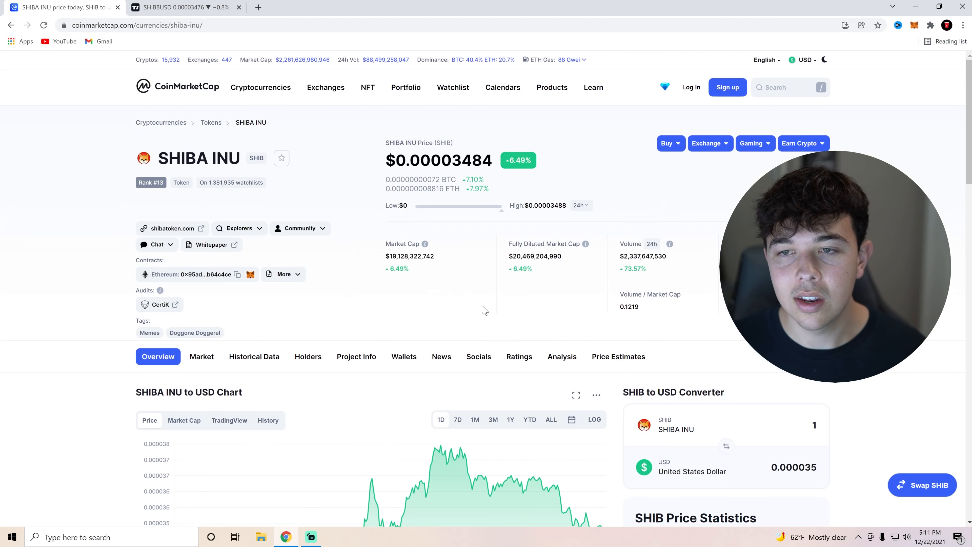
mouse_move(352, 152)
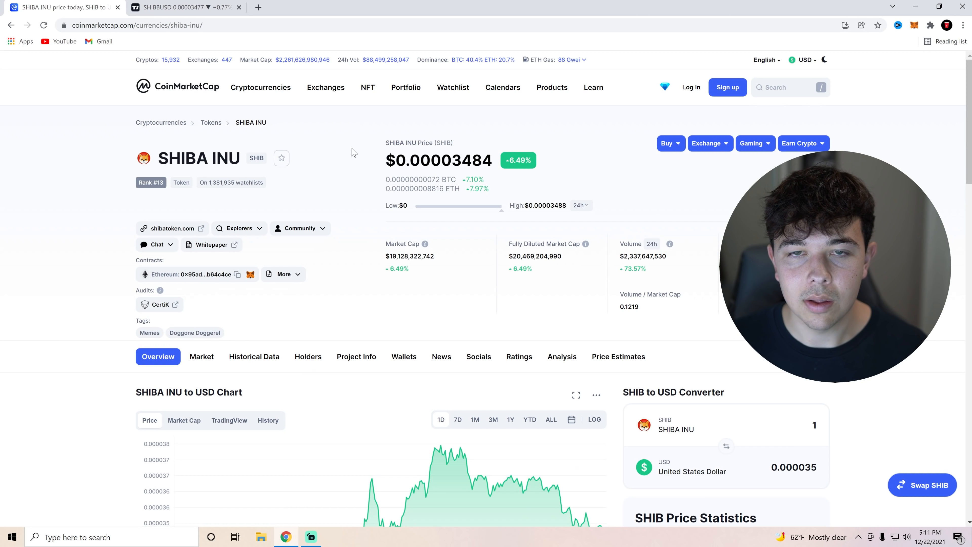
mouse_move(116, 6)
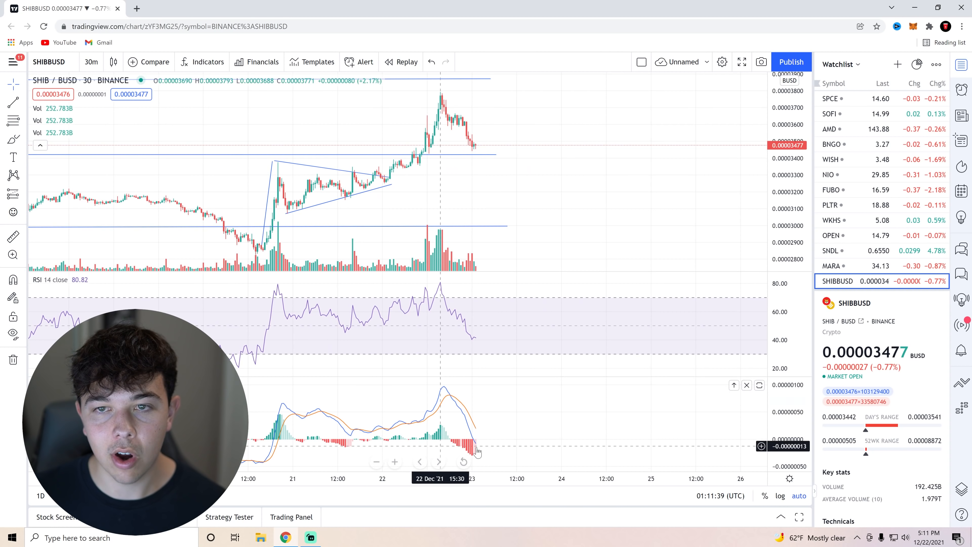
mouse_move(437, 98)
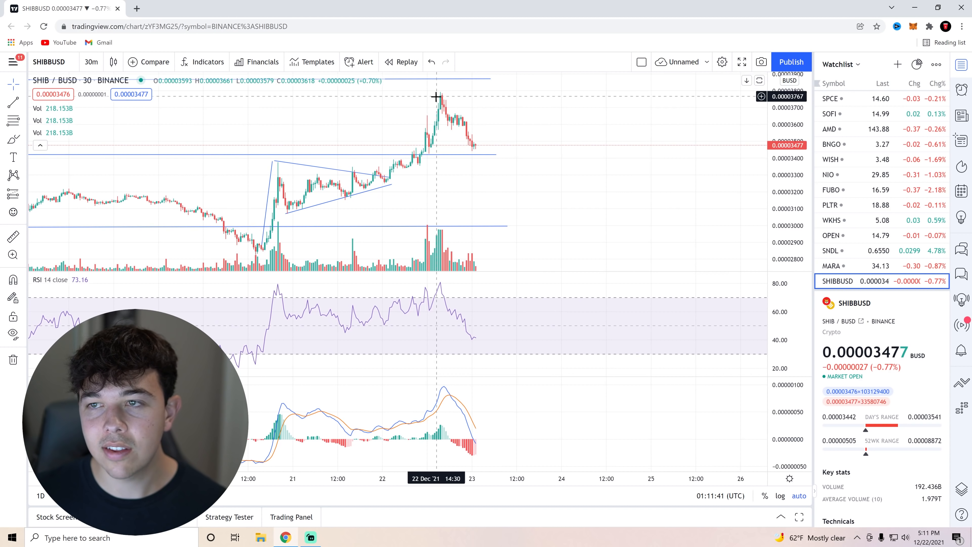
mouse_move(453, 268)
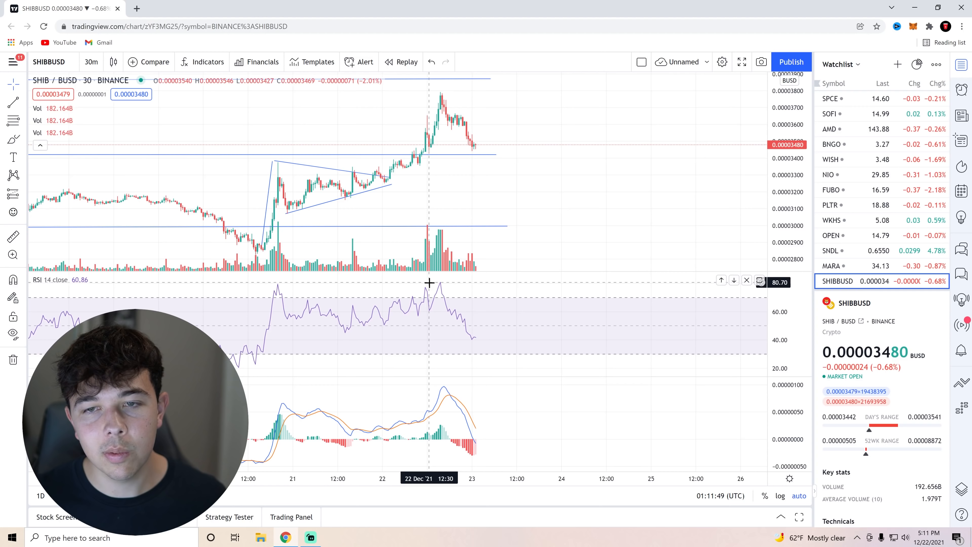
mouse_move(456, 130)
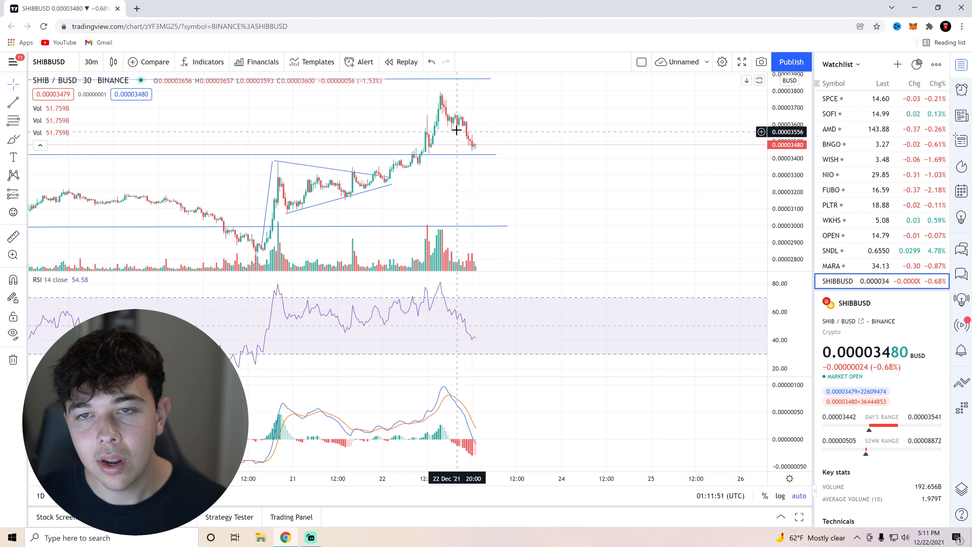
mouse_move(458, 130)
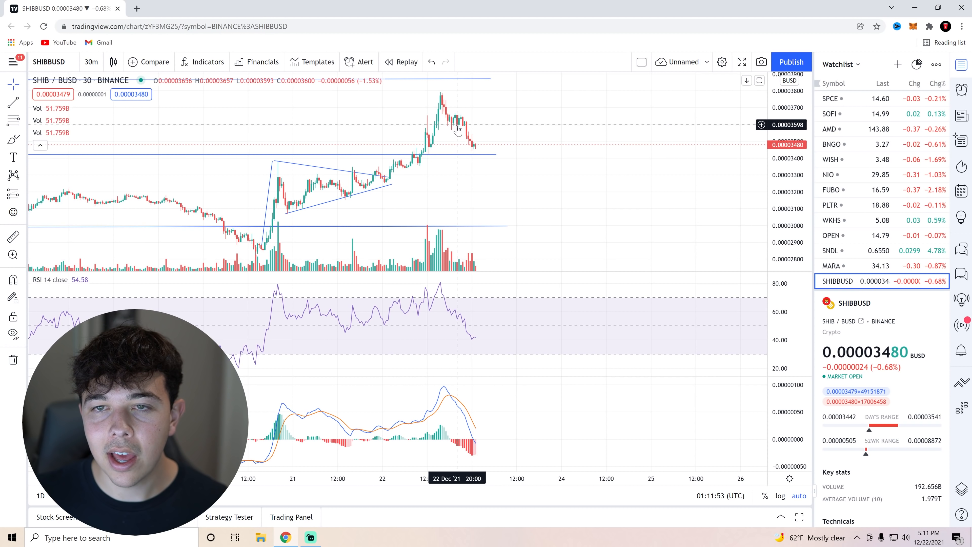
mouse_move(485, 394)
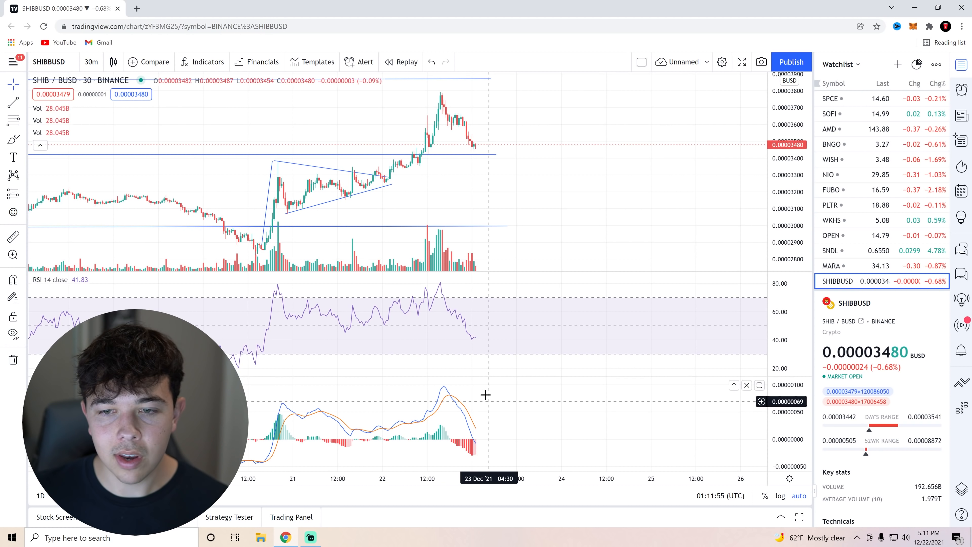
mouse_move(478, 439)
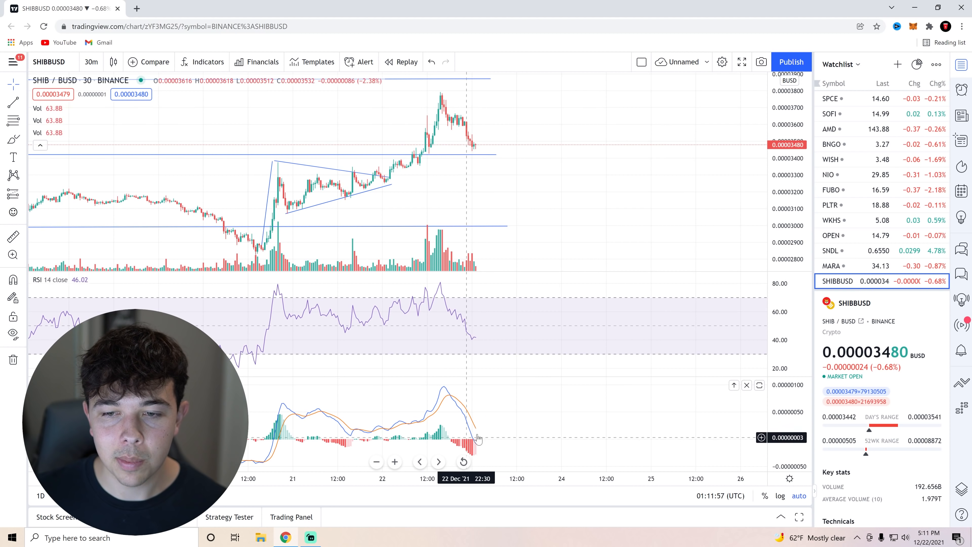
mouse_move(475, 333)
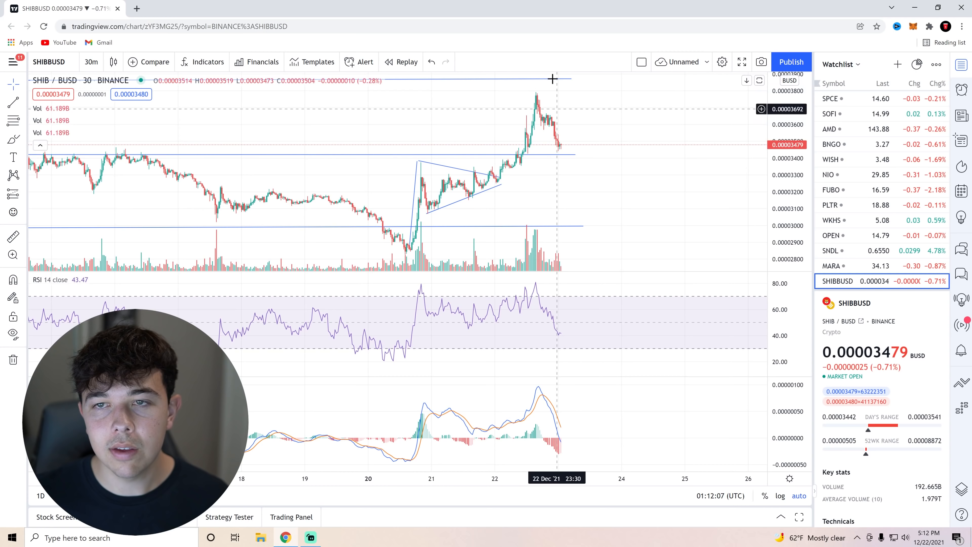
mouse_move(556, 95)
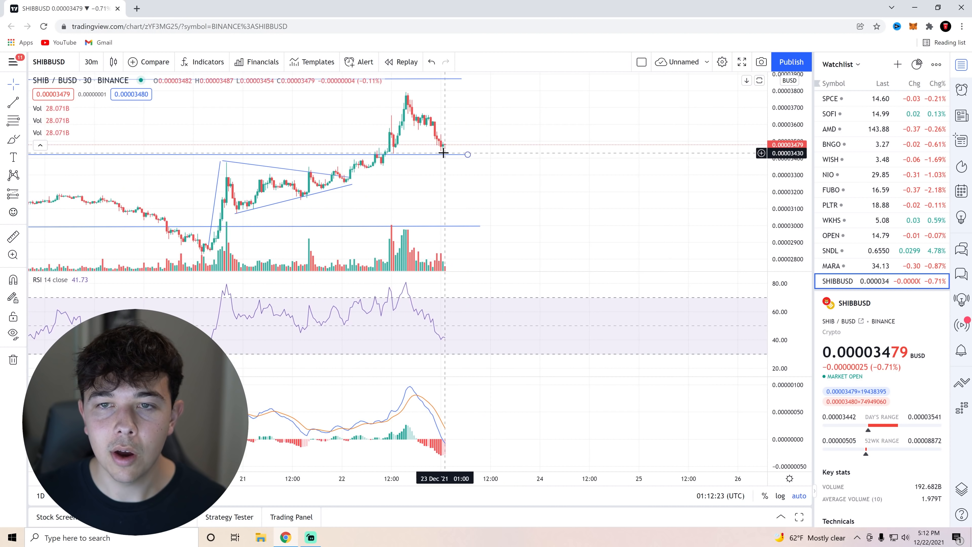
mouse_move(486, 138)
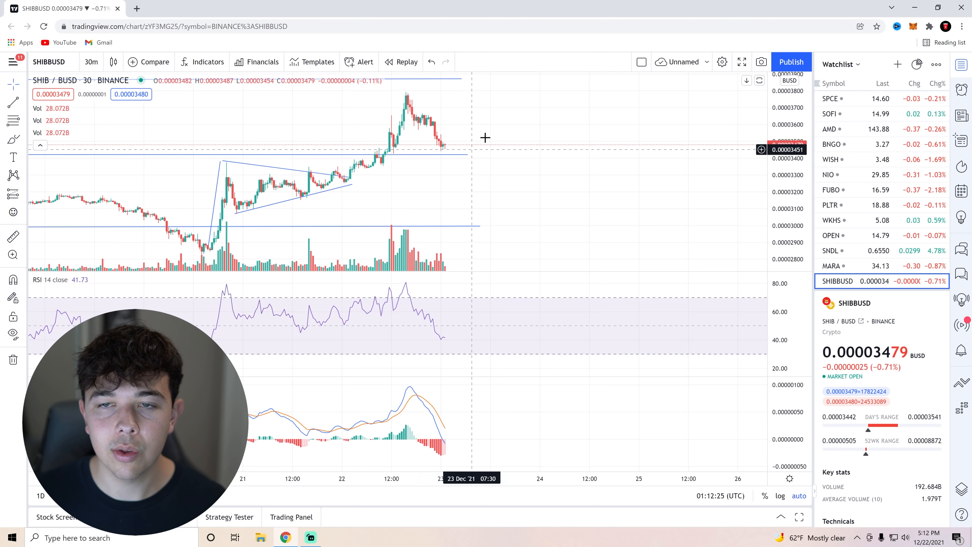
mouse_move(463, 93)
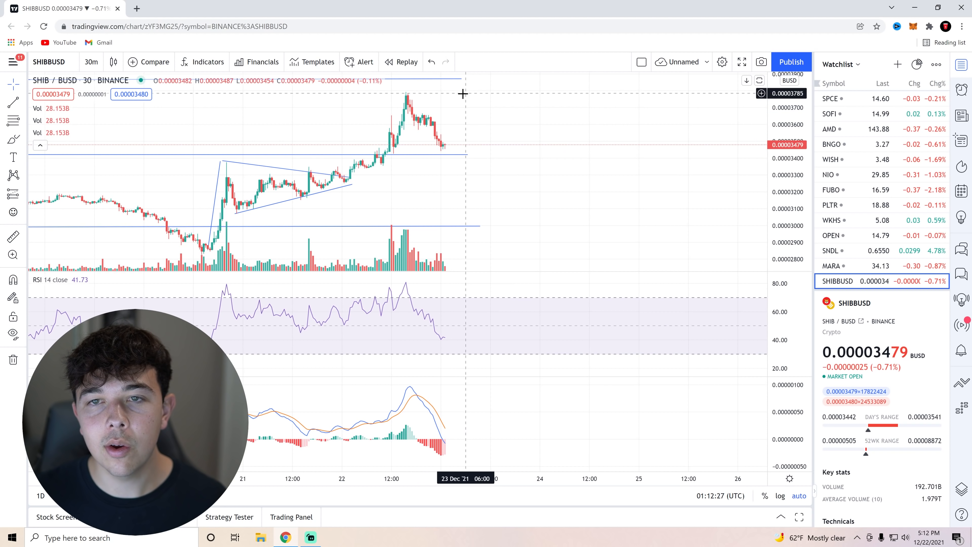